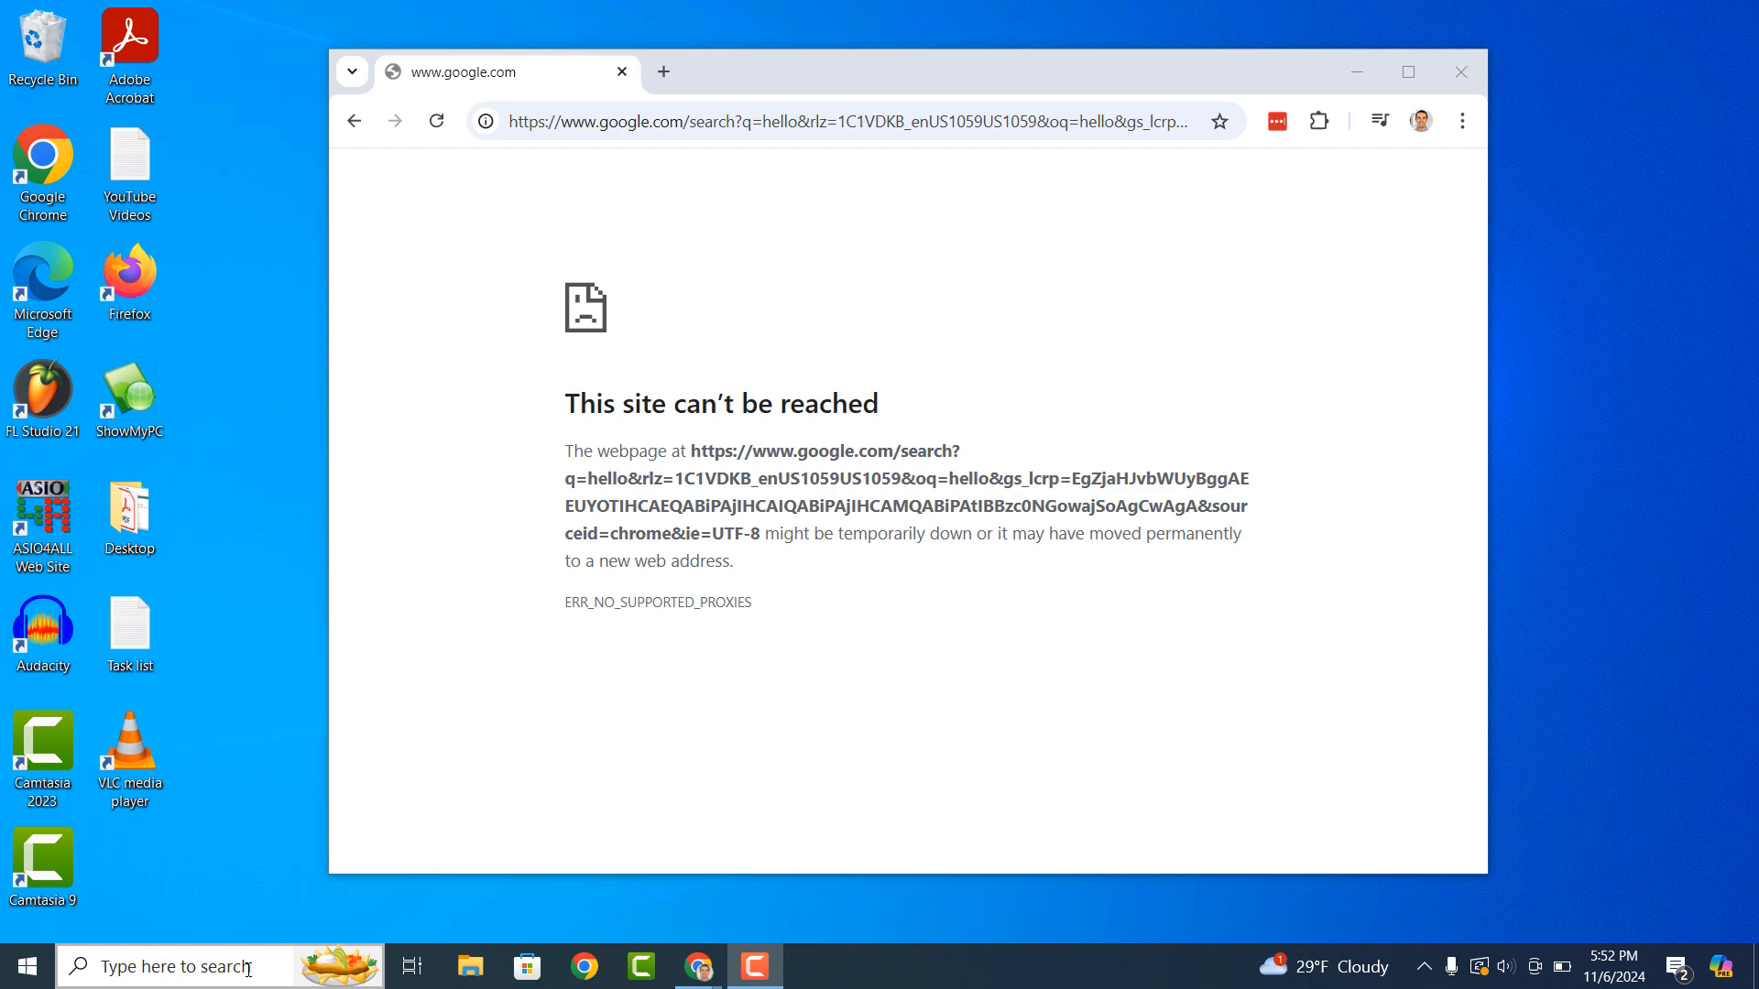
Search Windows for 'Pro' to find the Proxy settings.
type("Pro")
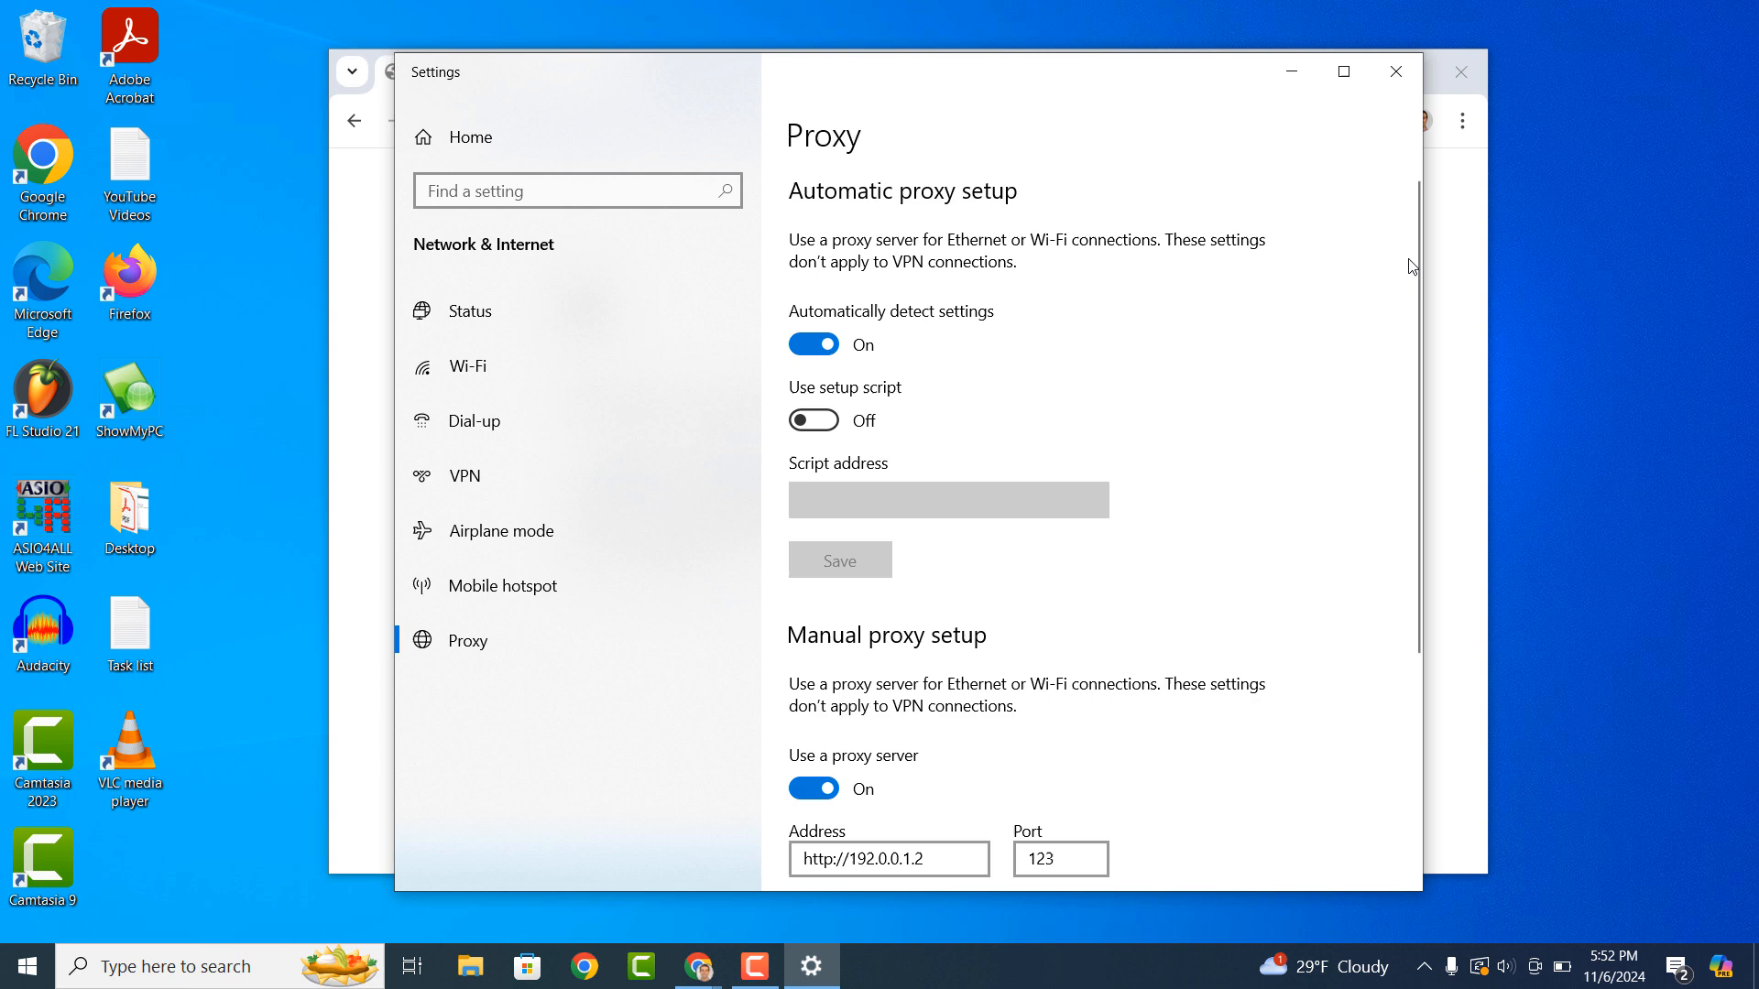
Turn off 'Use a proxy server' under Manual proxy setup.
scroll("down", 3)
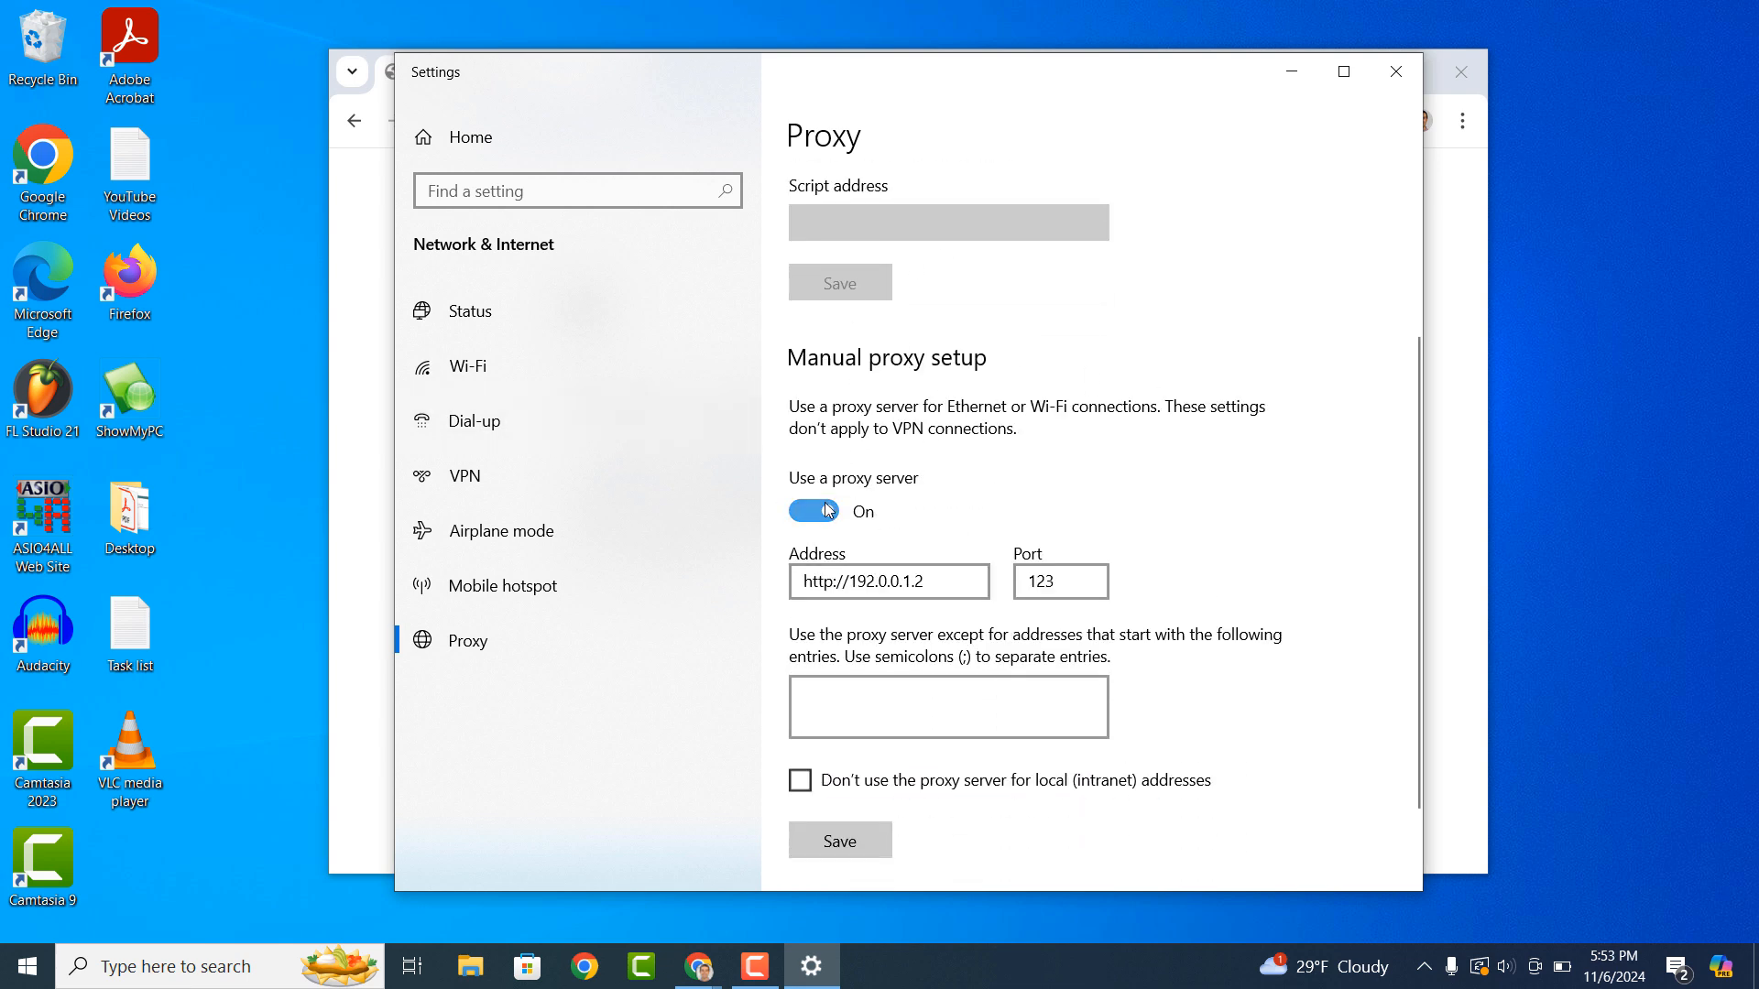
left_click(813, 511)
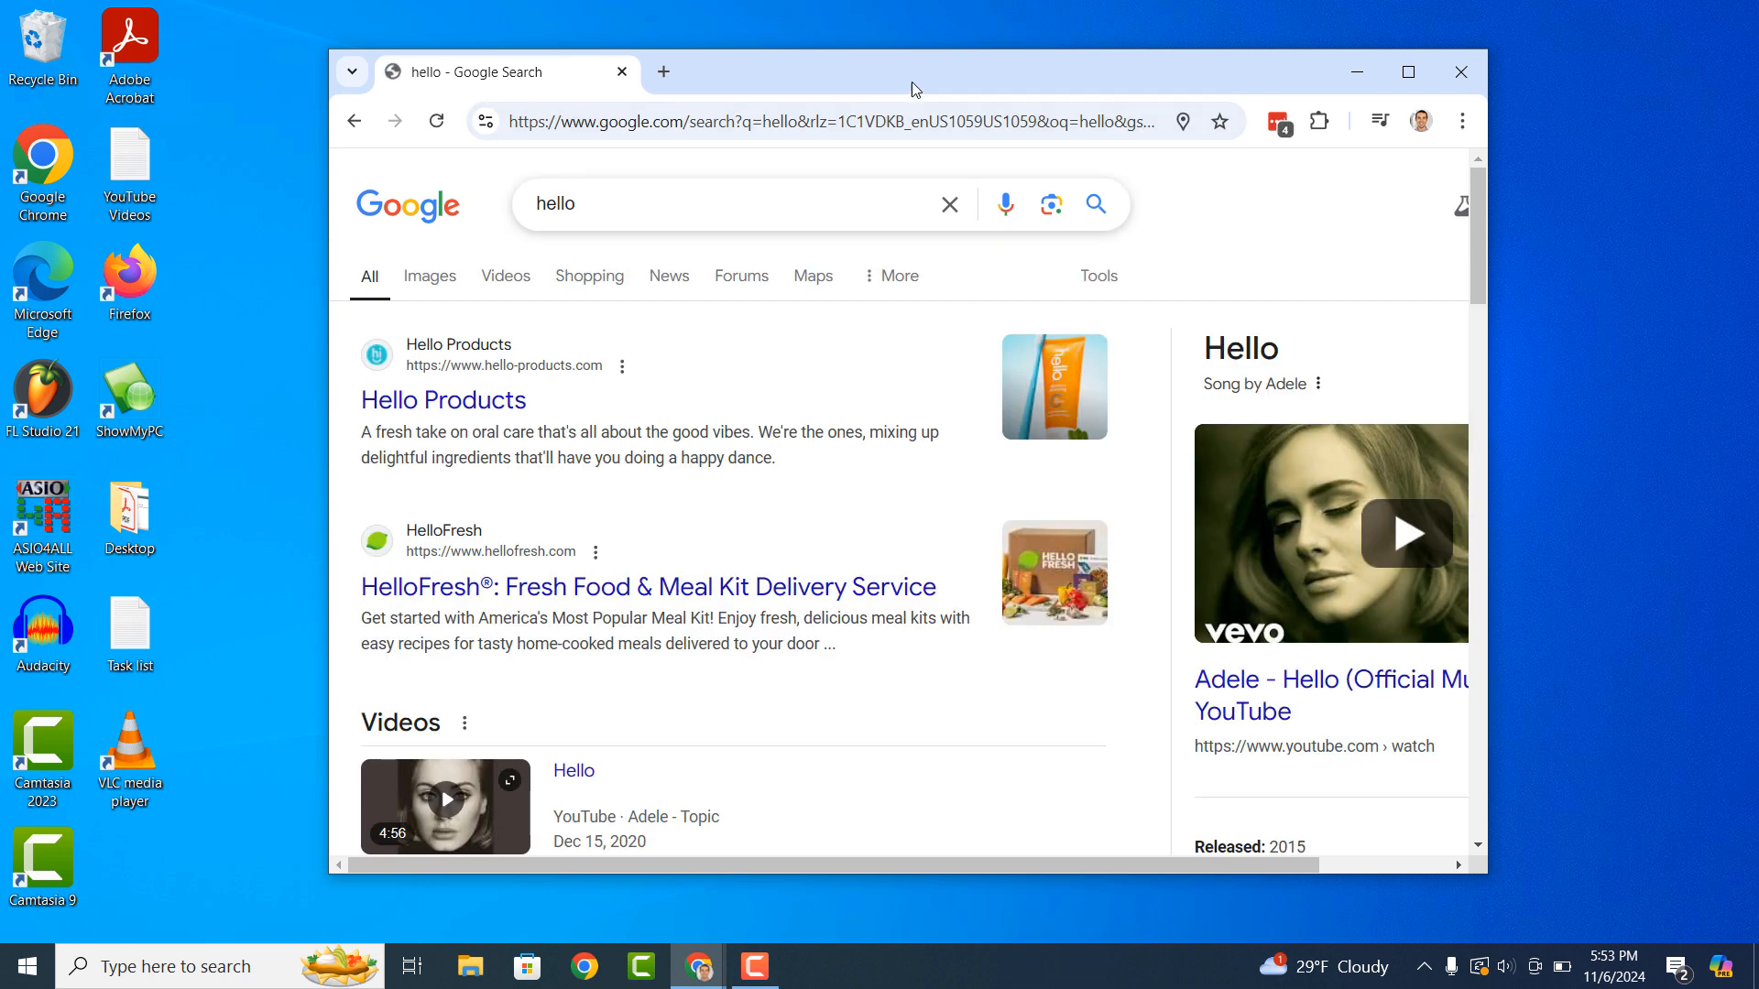
mouse_move(1310, 222)
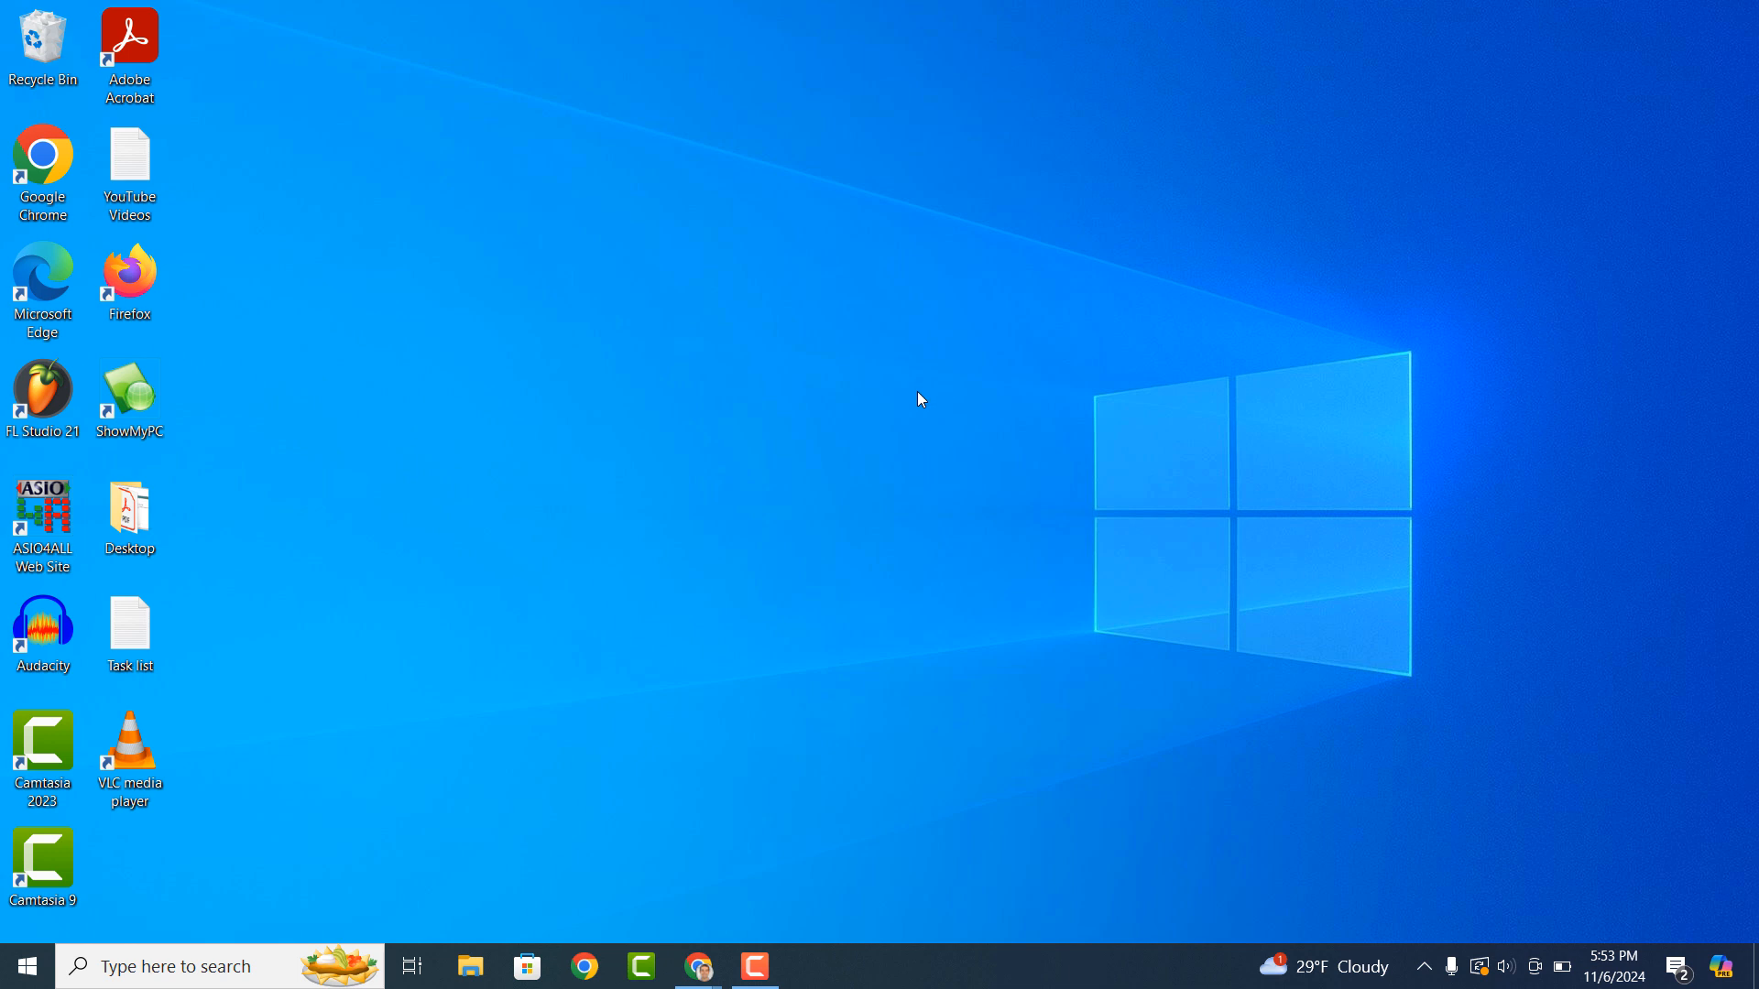
mouse_move(1415, 960)
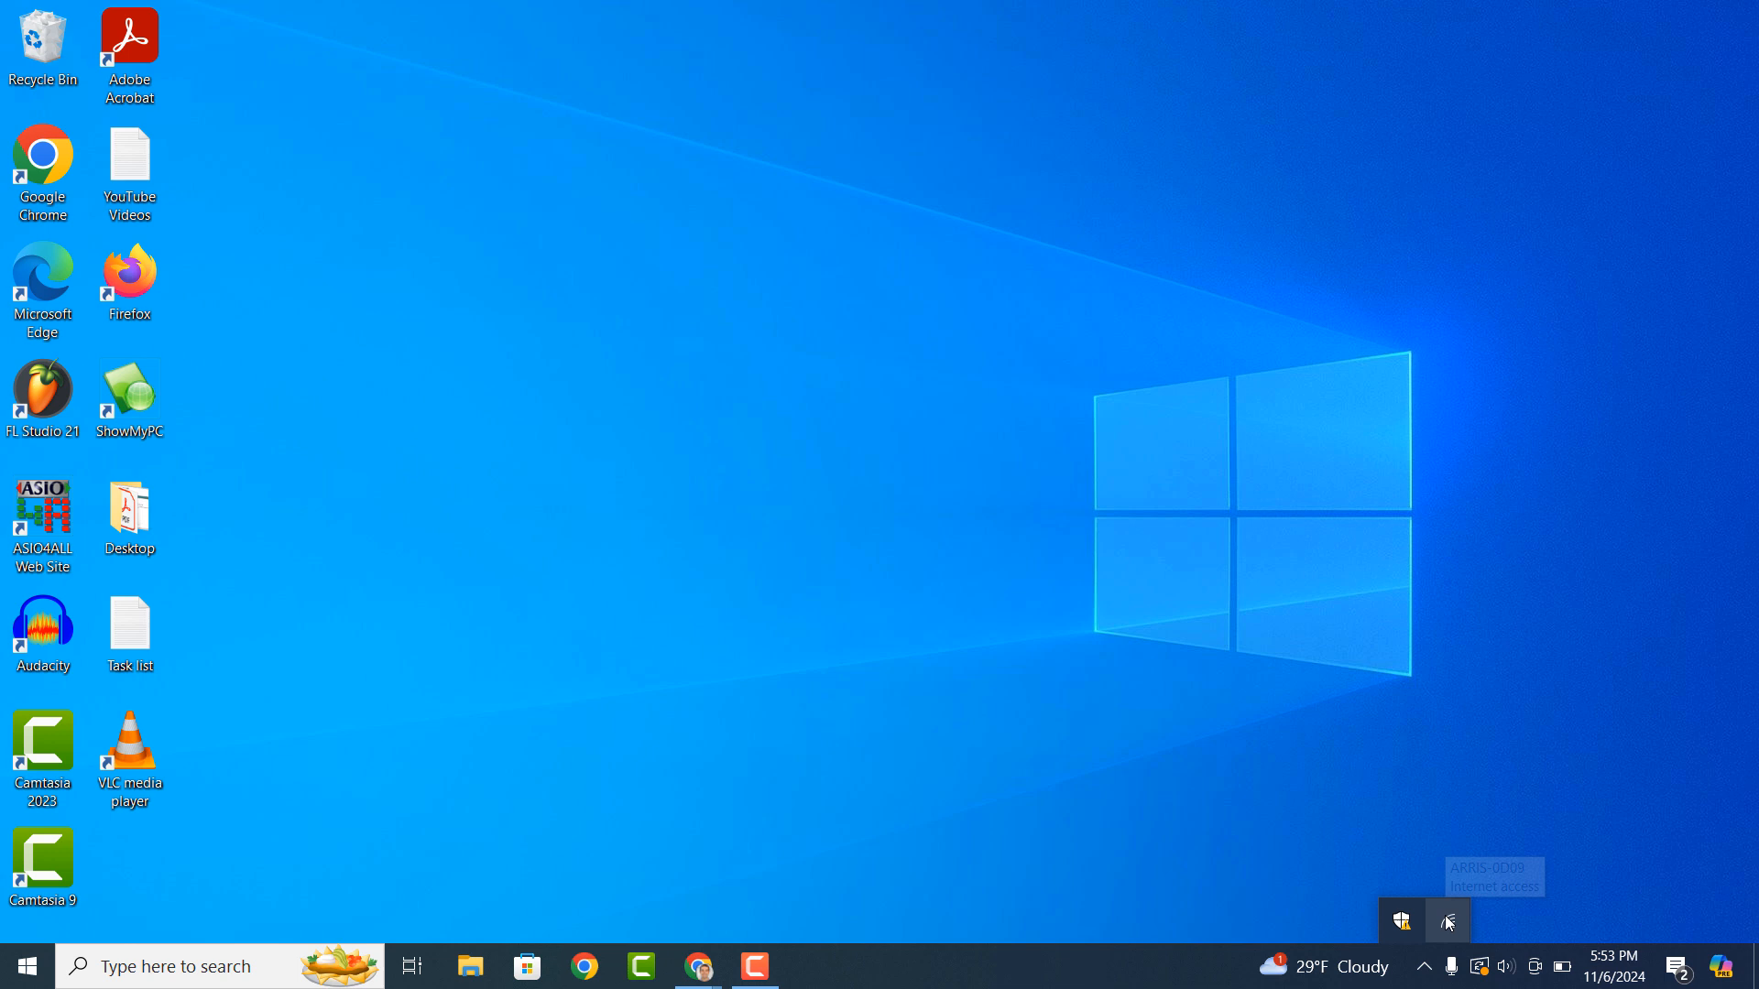
Open Network & Internet settings from the taskbar icon, then Change adapter options.
right_click(1448, 923)
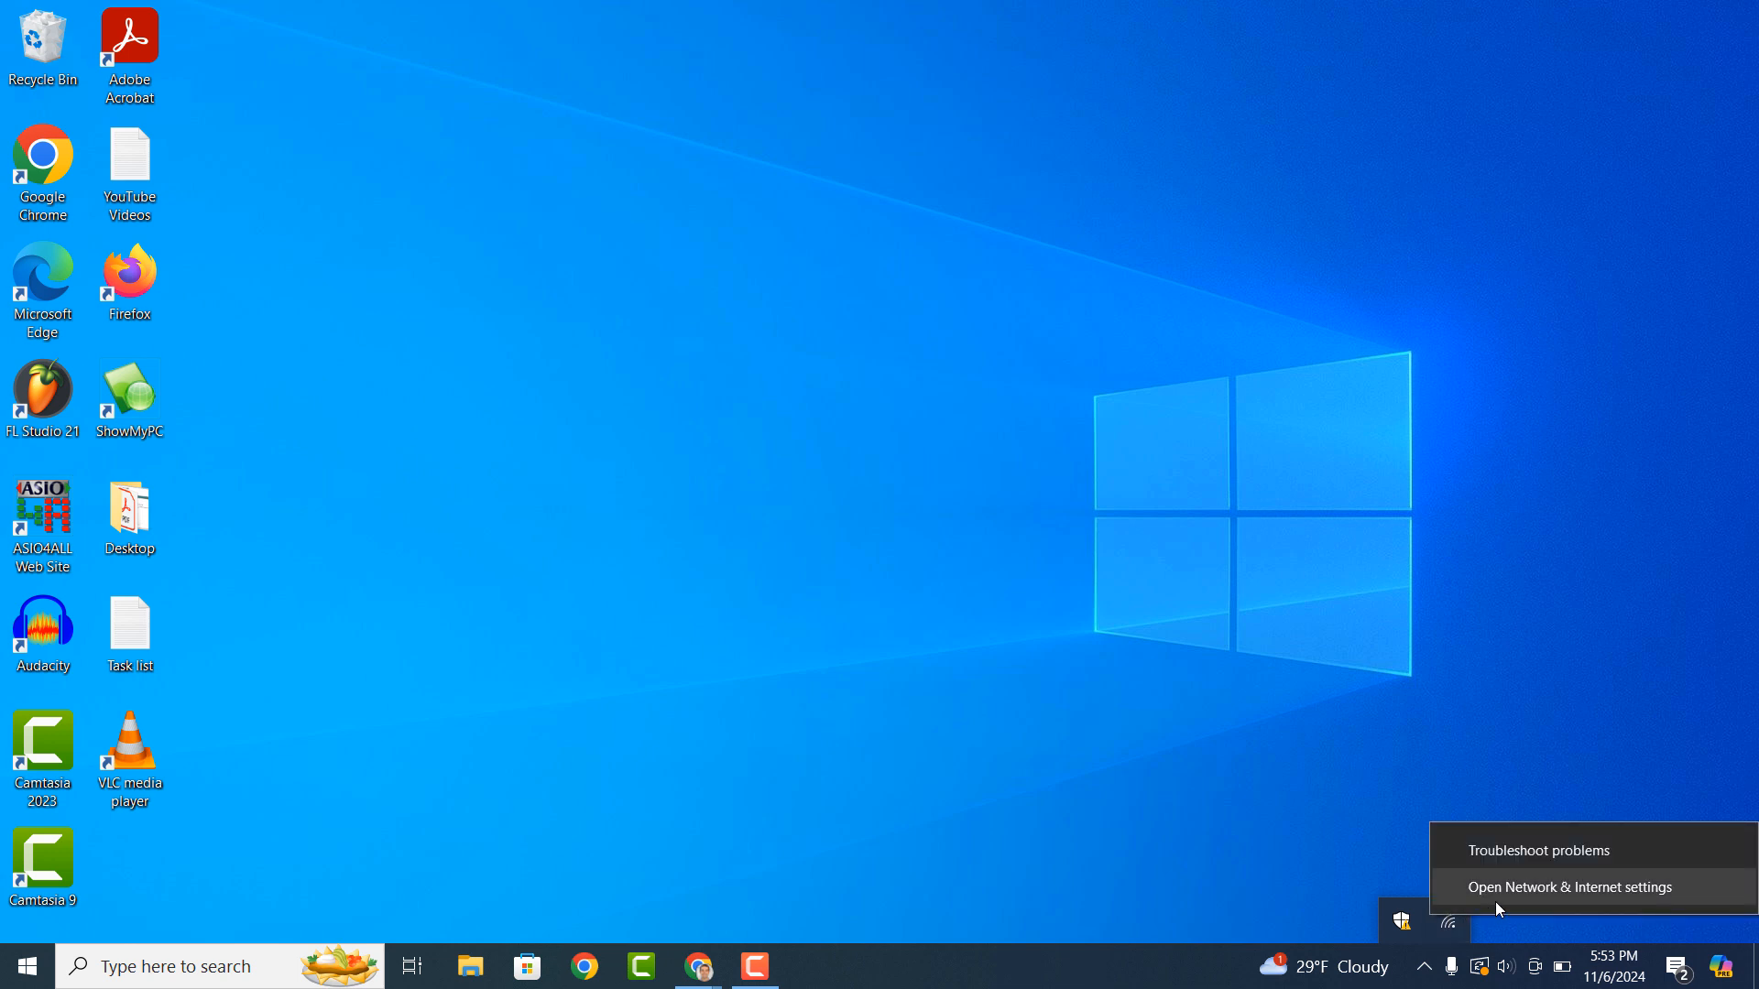
left_click(1568, 888)
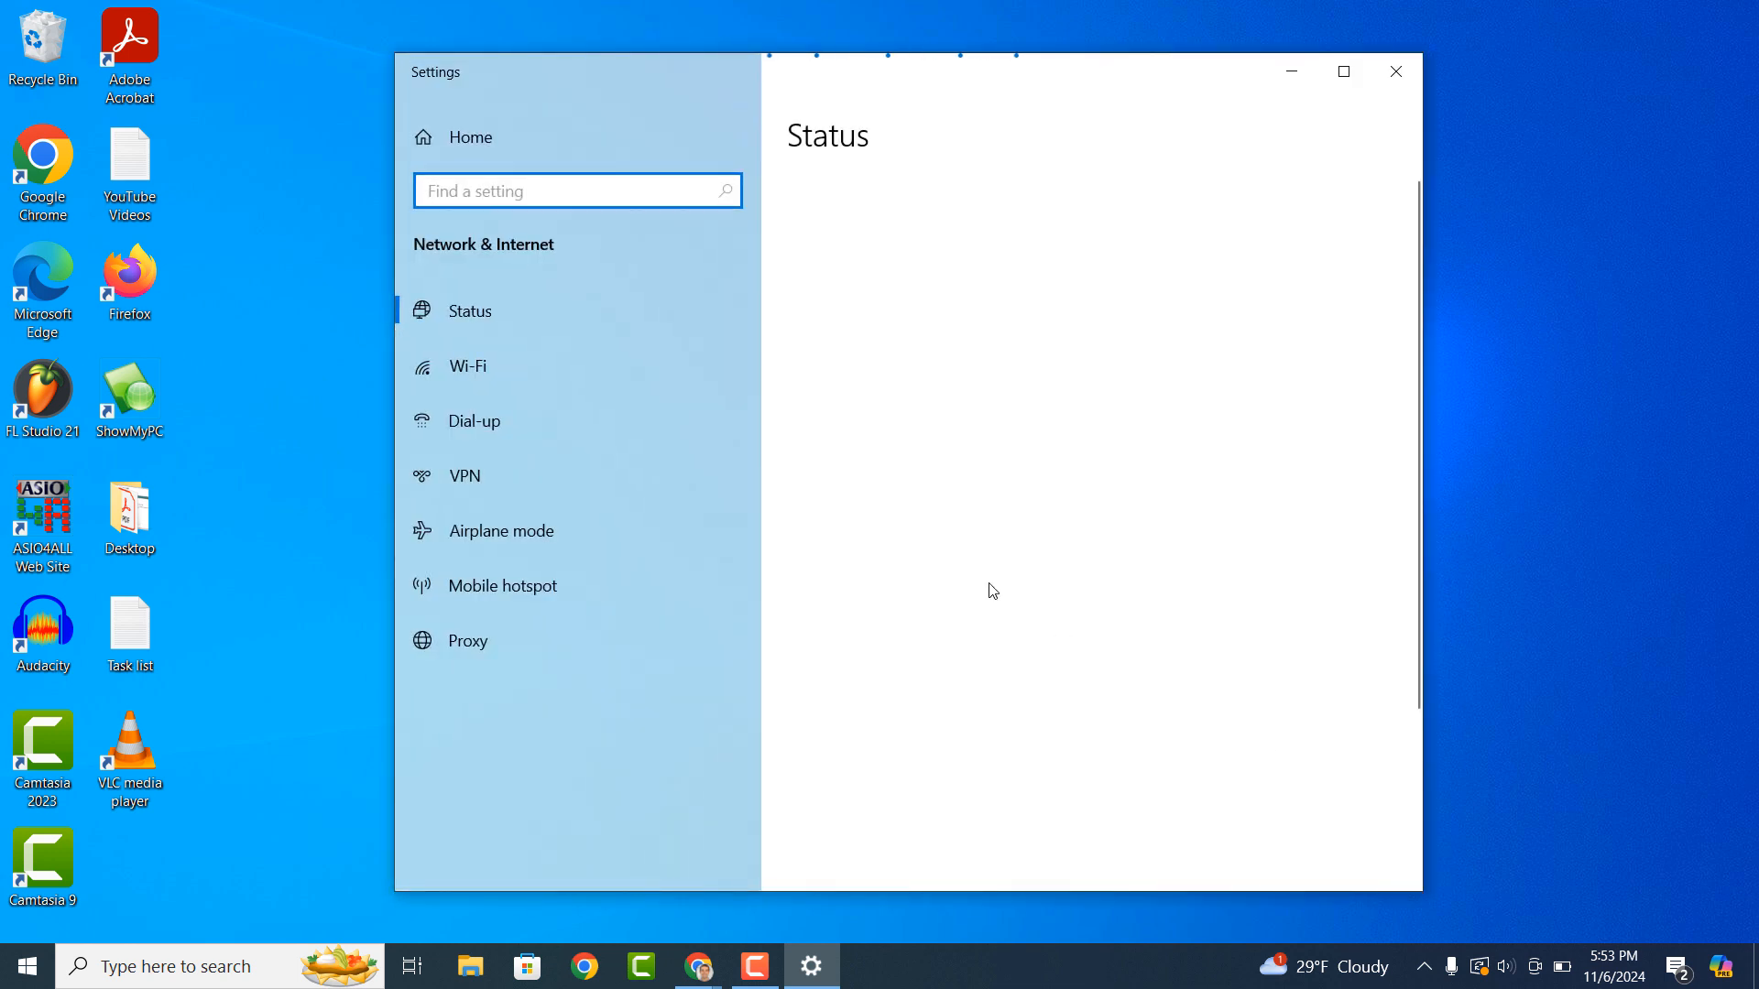
left_click(469, 311)
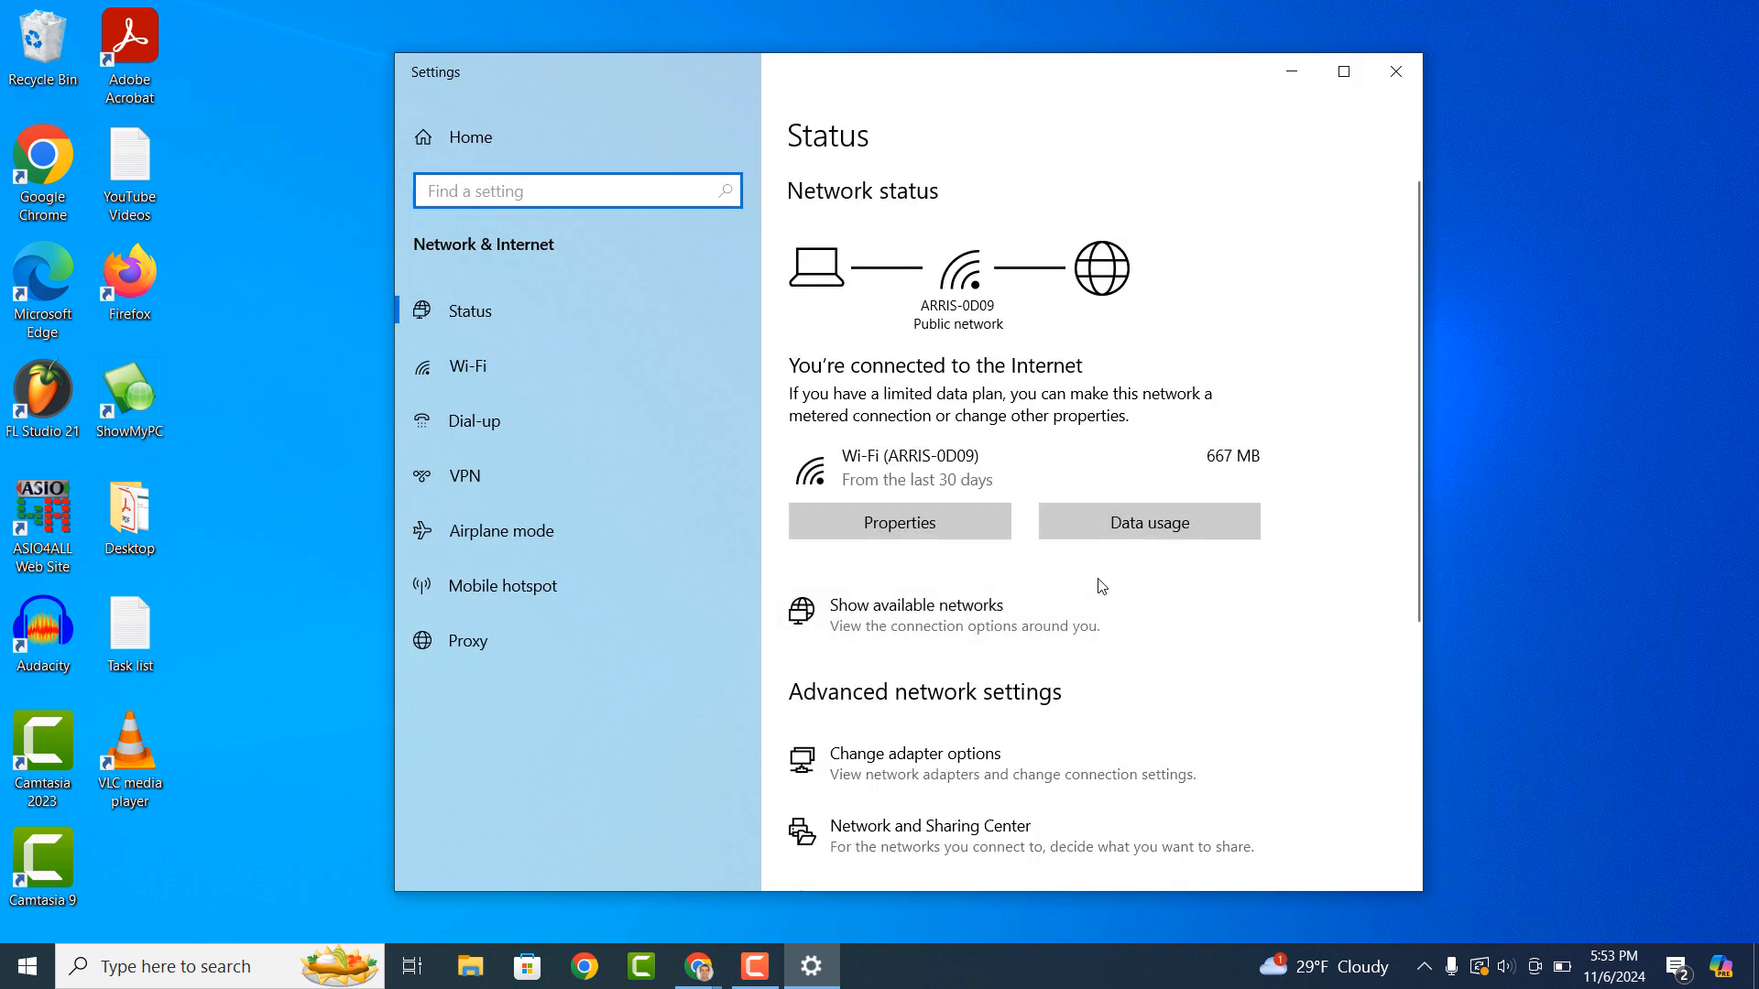
mouse_move(946, 771)
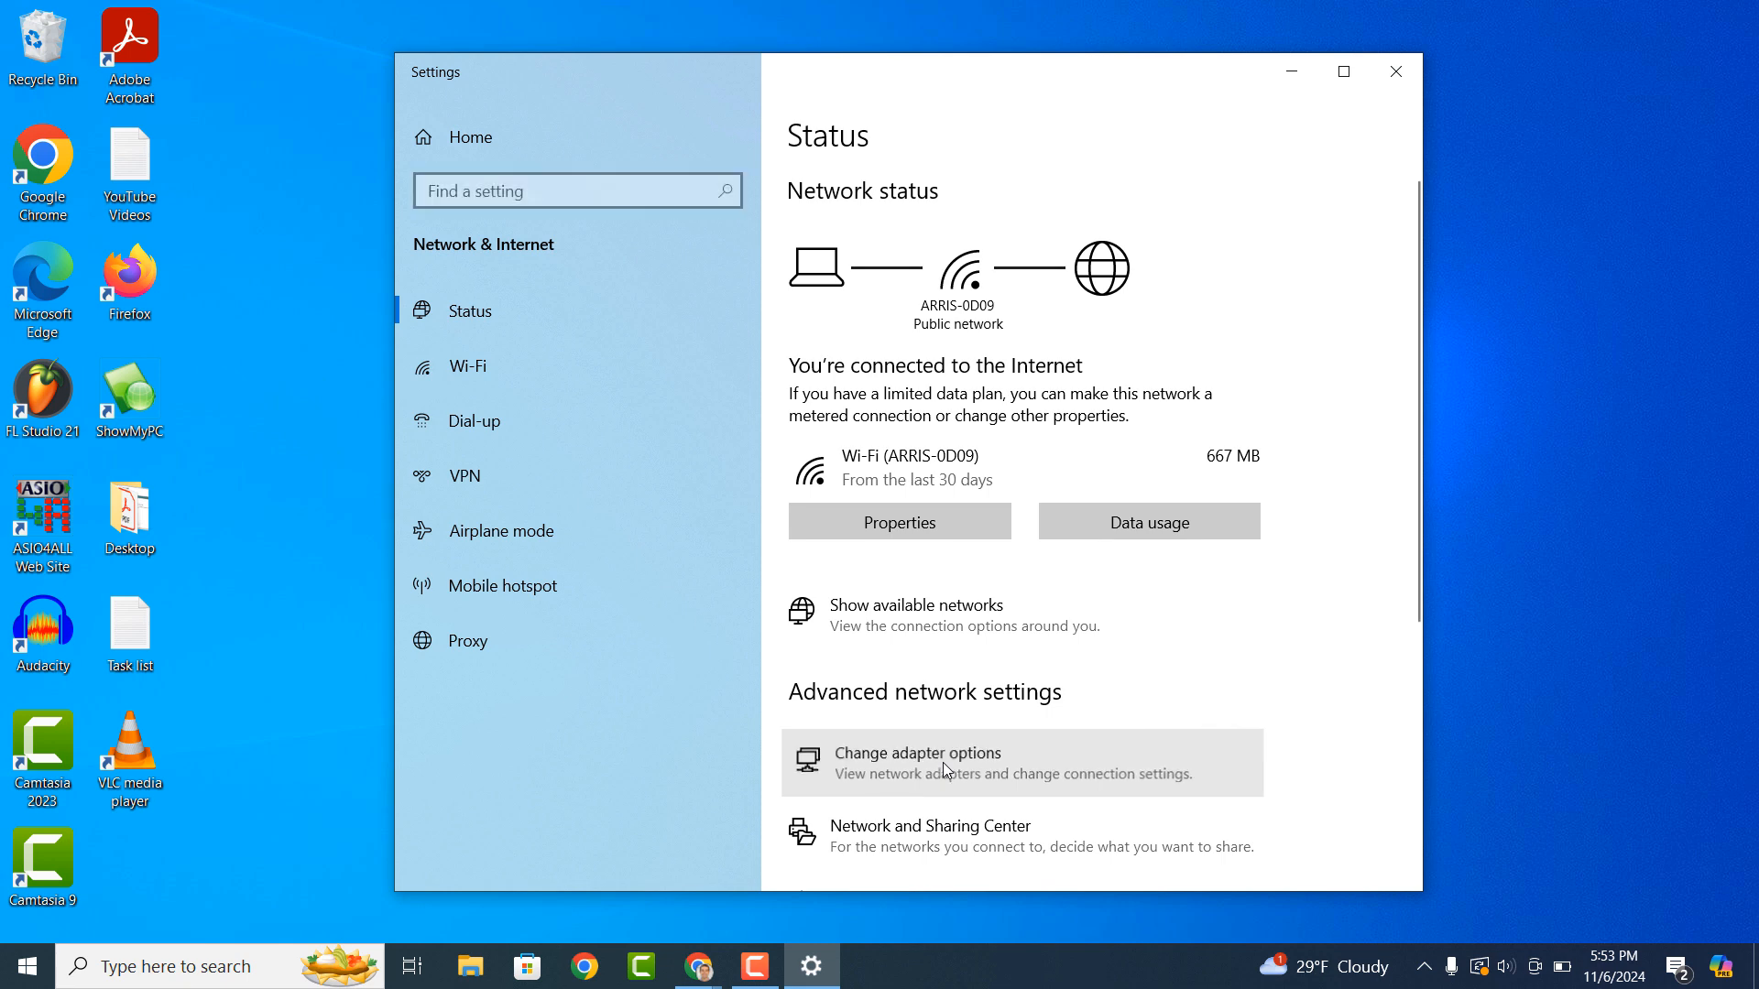
left_click(916, 753)
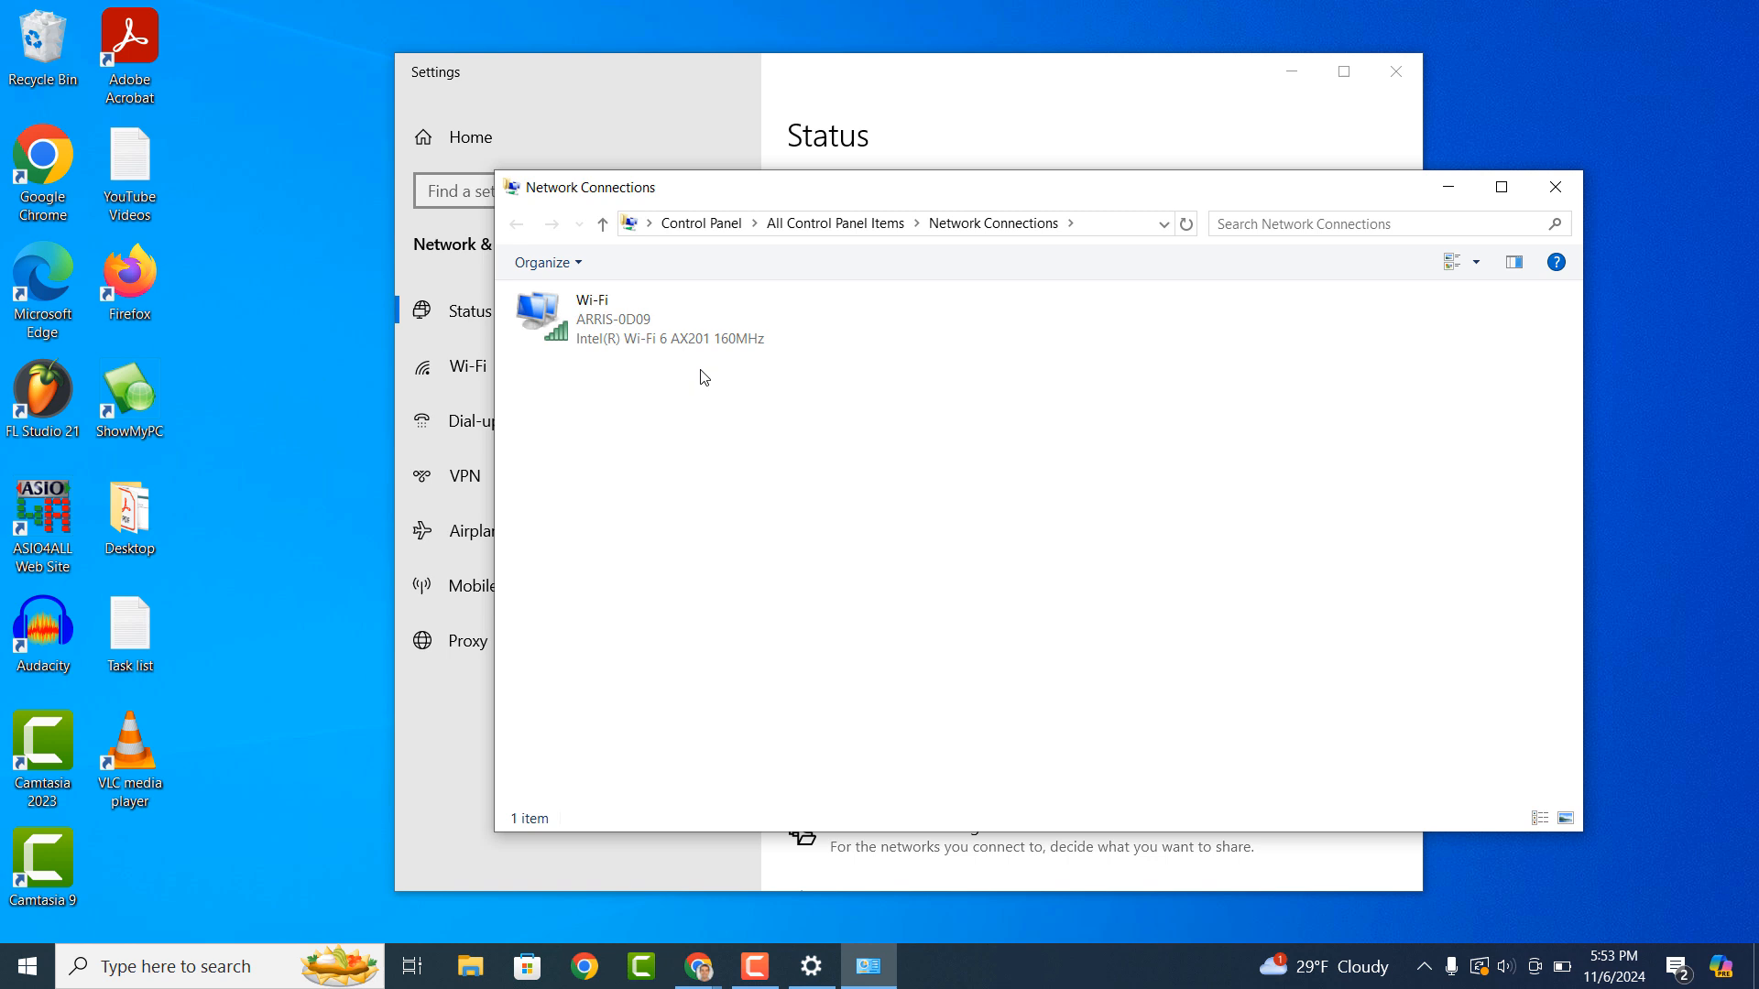
Open the Wi-Fi adapter's Internet Protocol Version 4 (TCP/IPv4) properties.
left_click(654, 319)
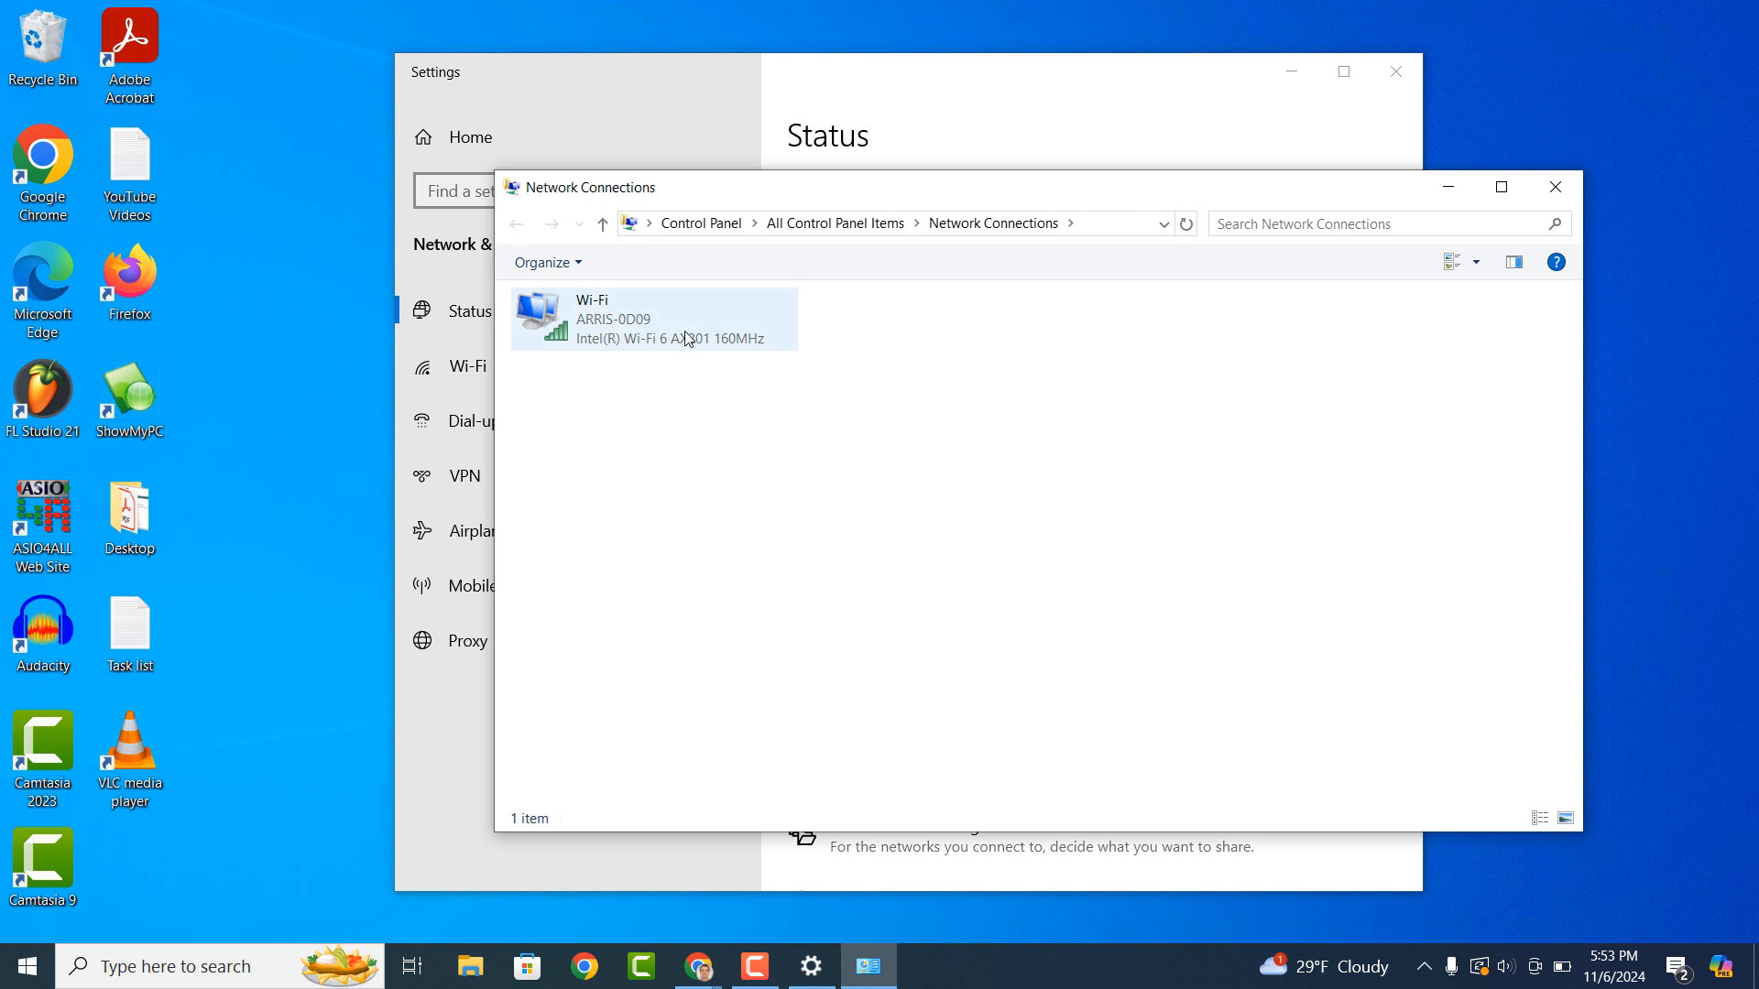
right_click(650, 319)
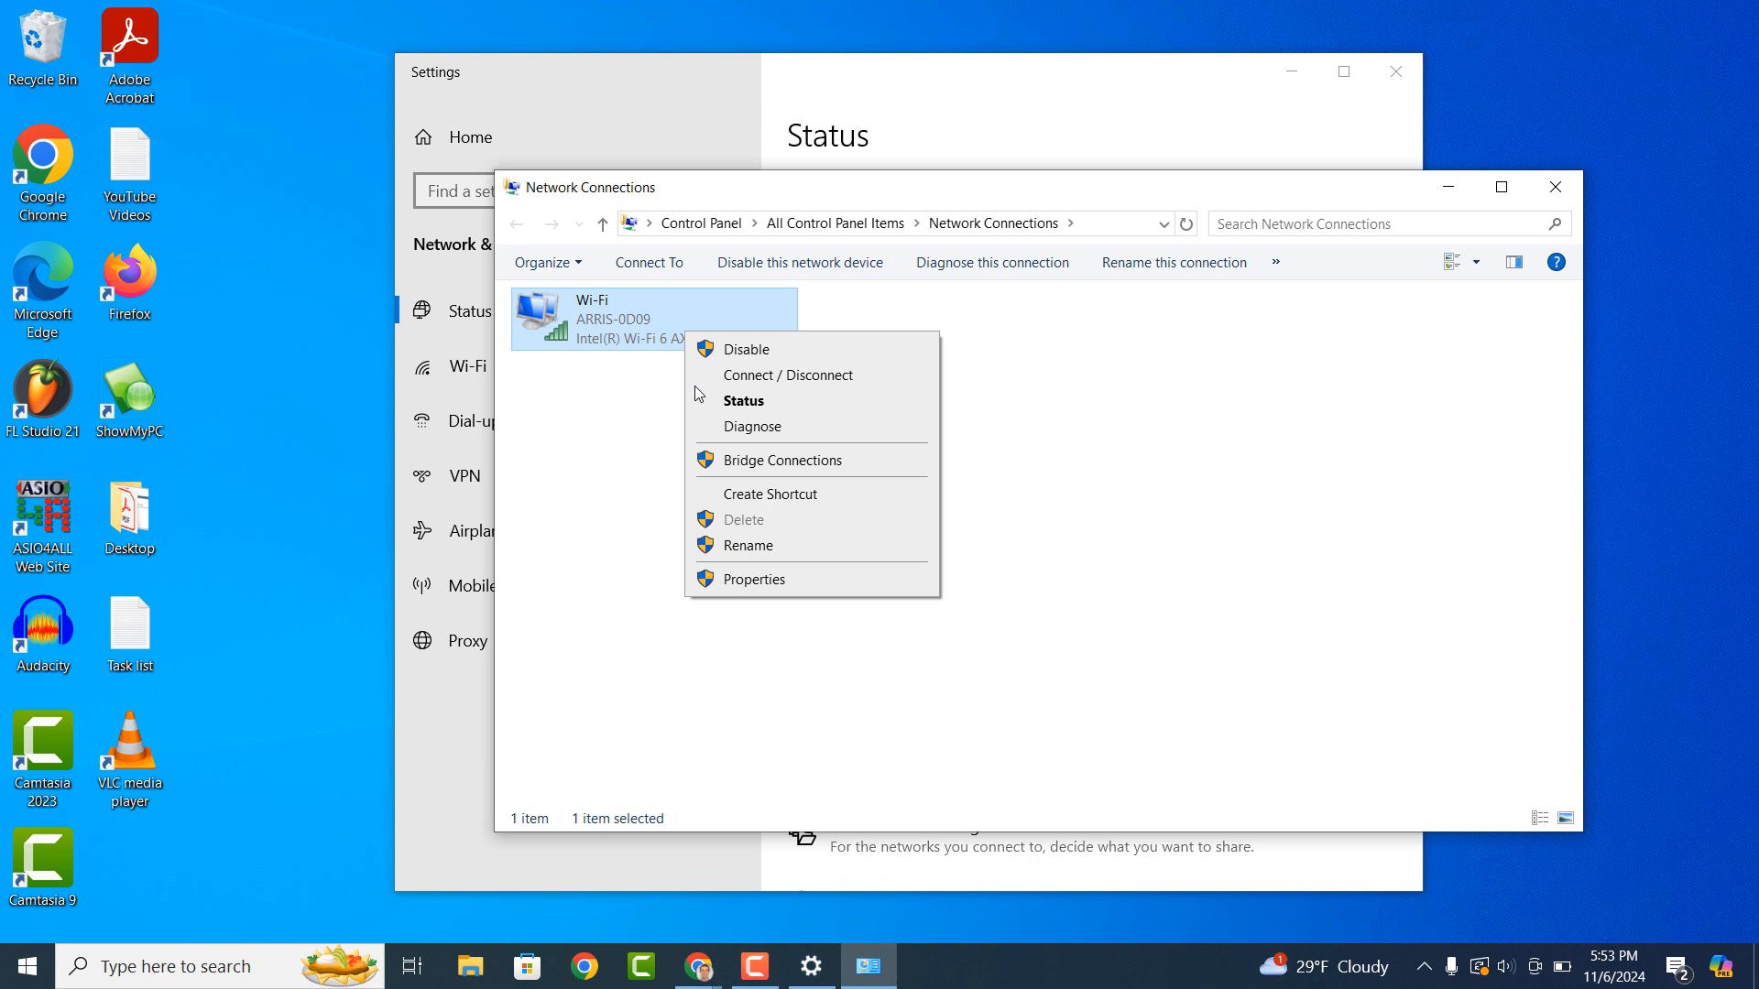
left_click(757, 579)
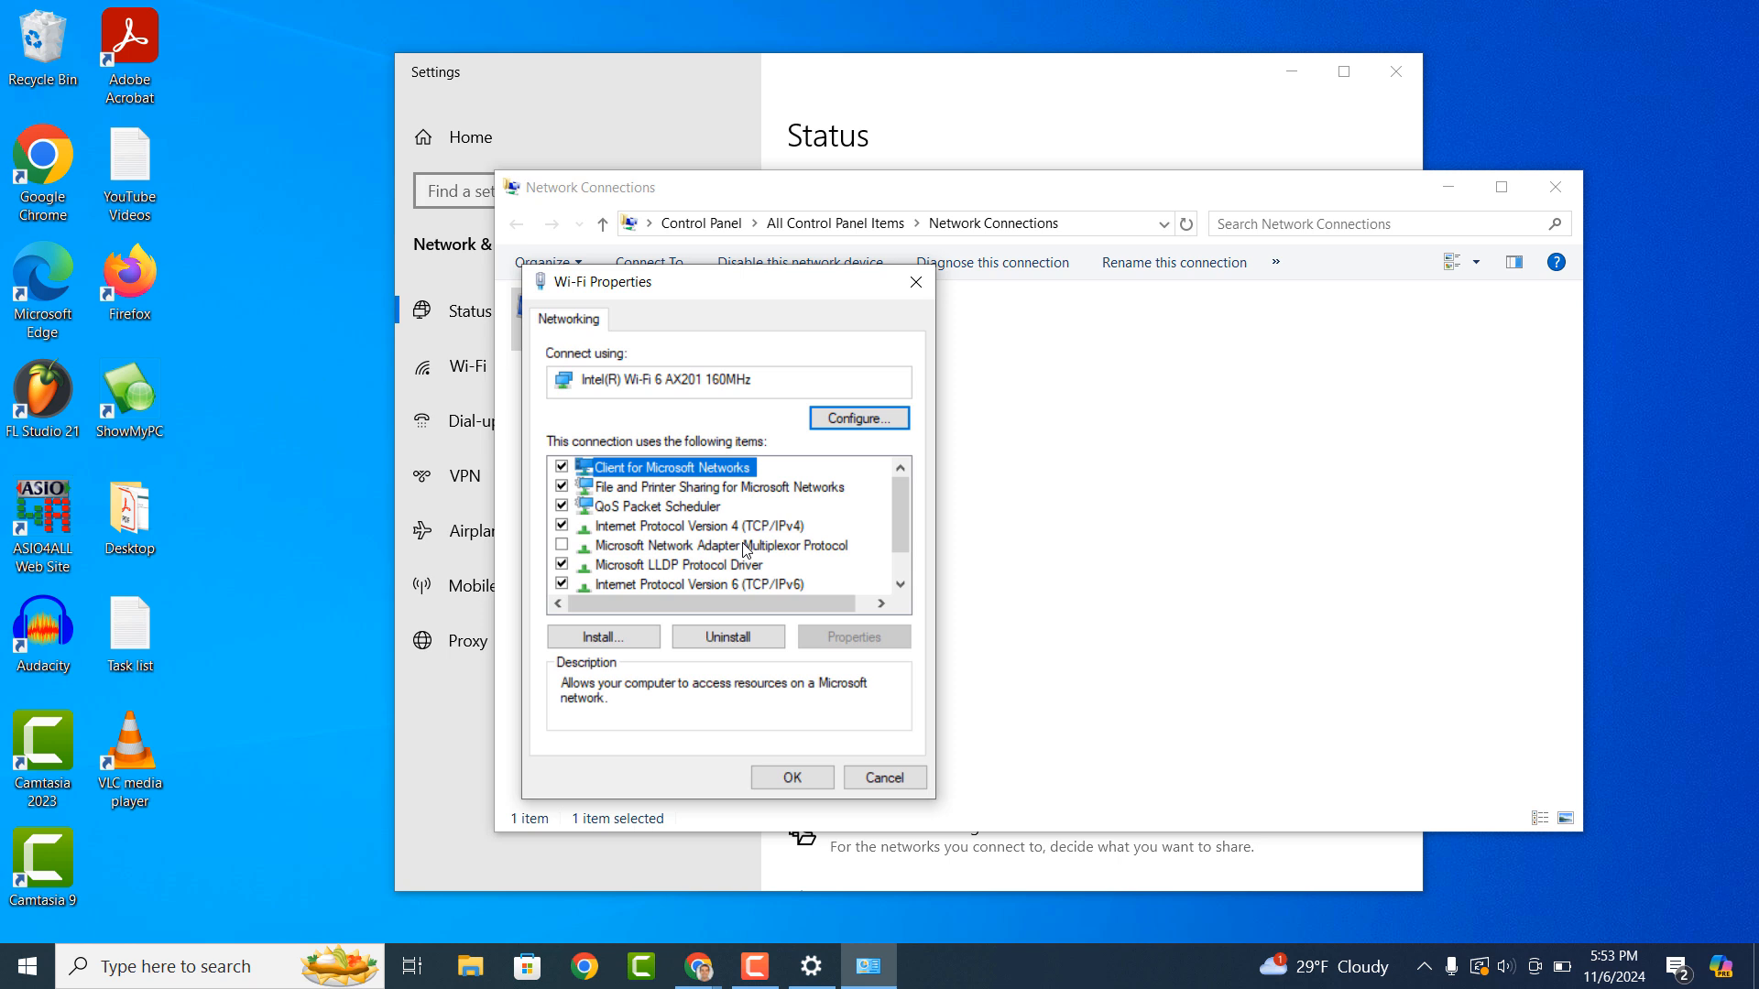
left_click(700, 525)
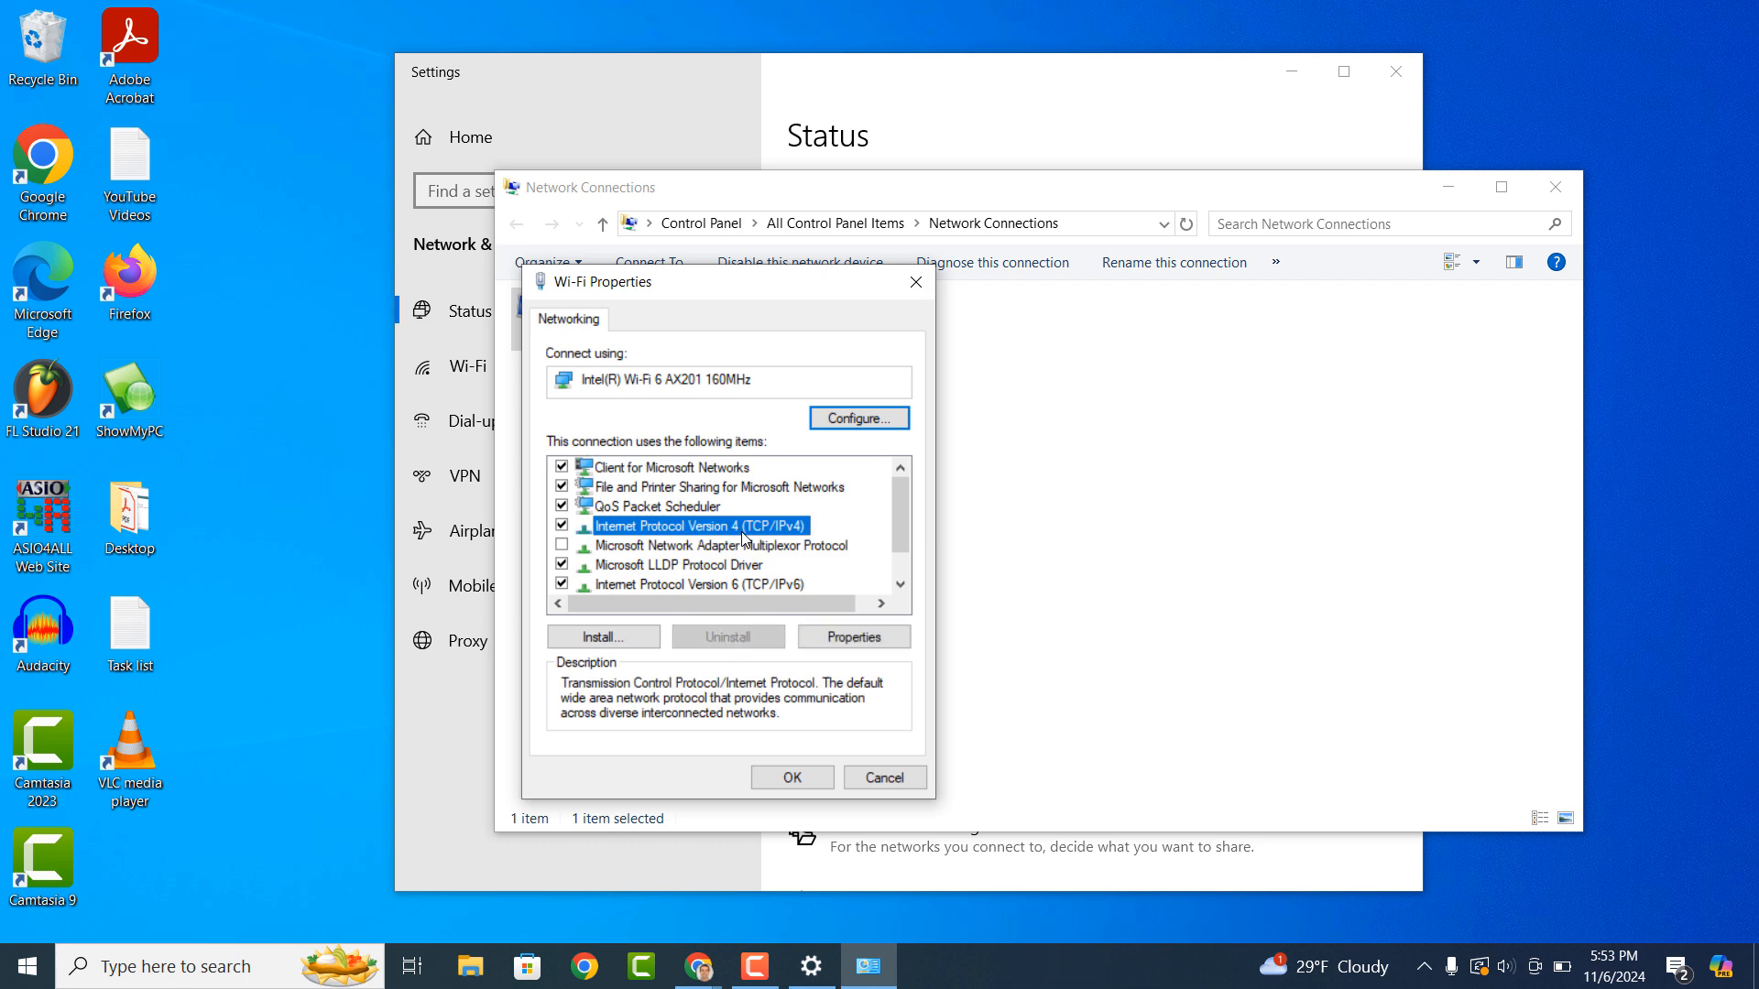
mouse_move(800, 584)
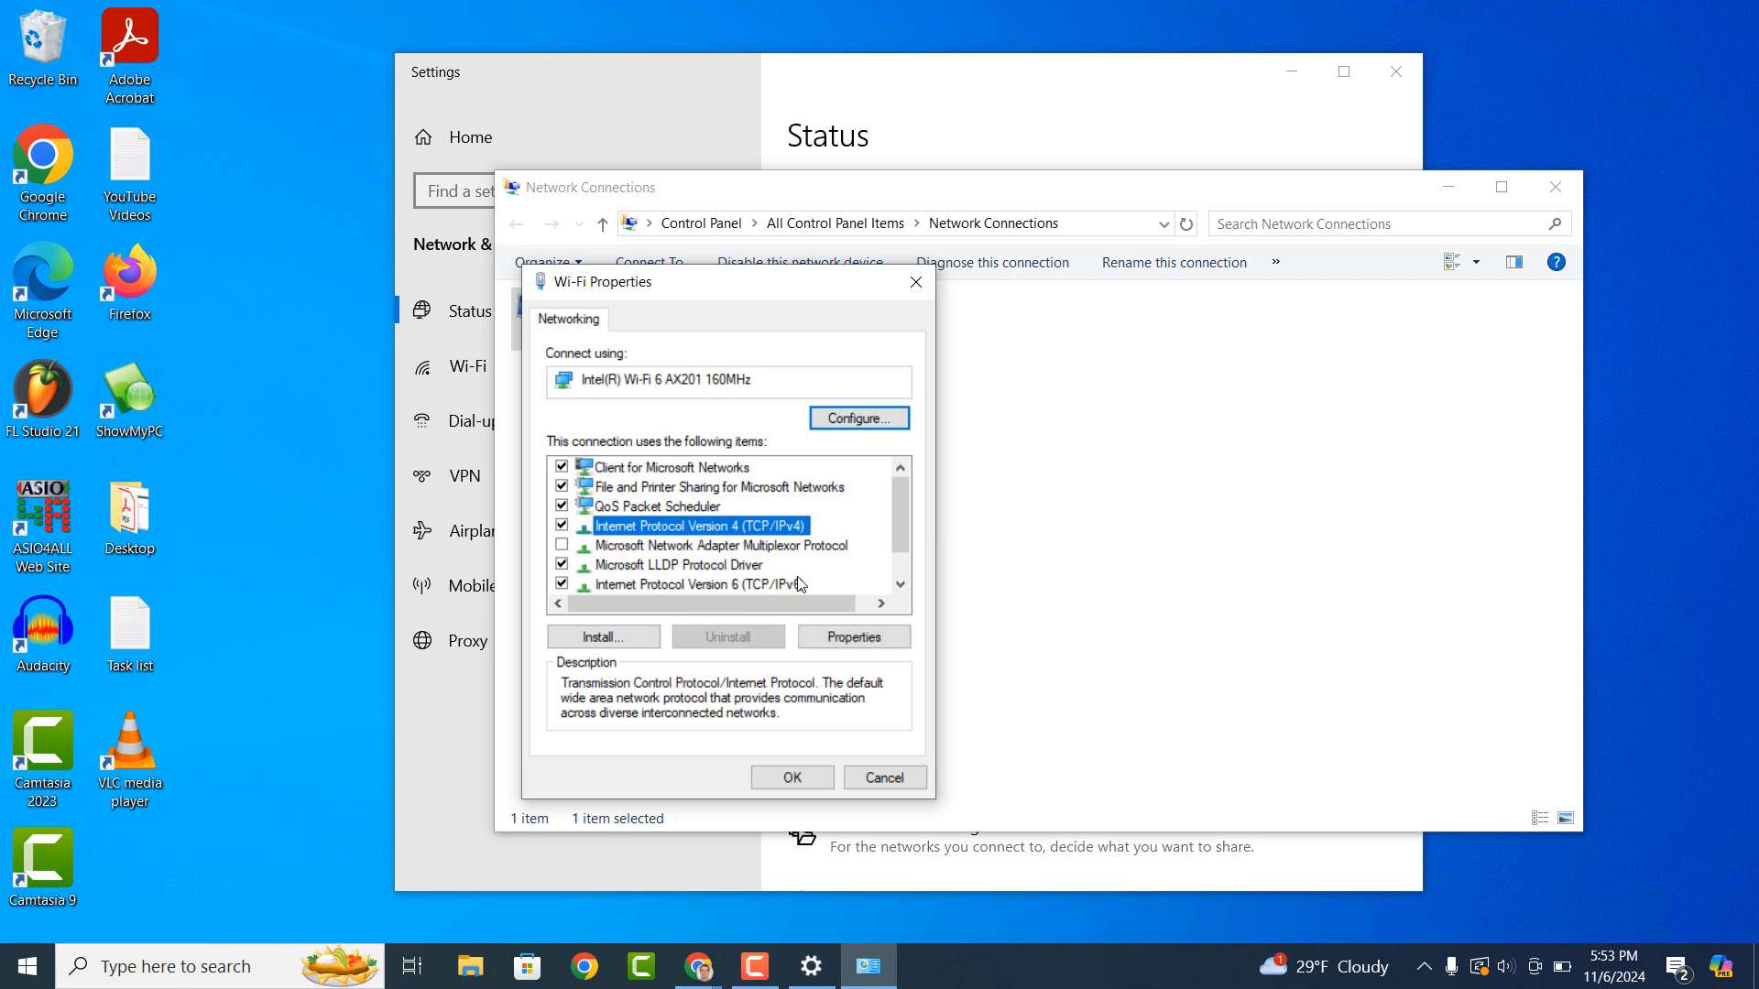
left_click(854, 636)
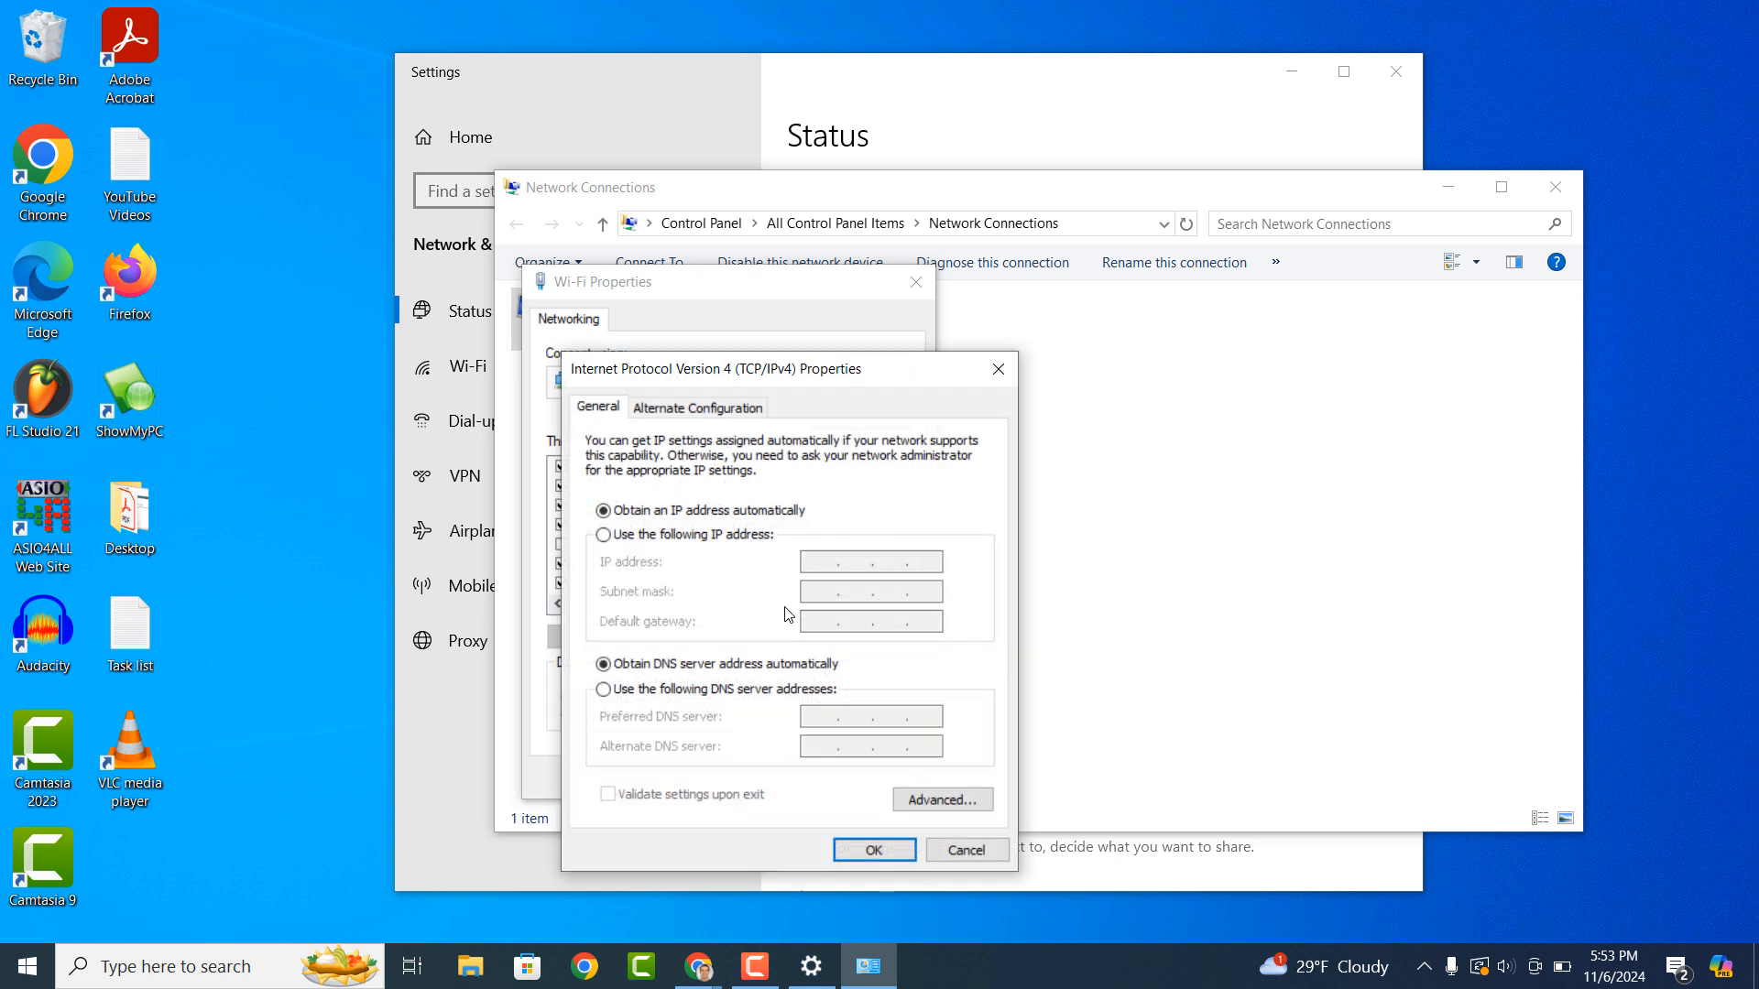
mouse_move(735, 519)
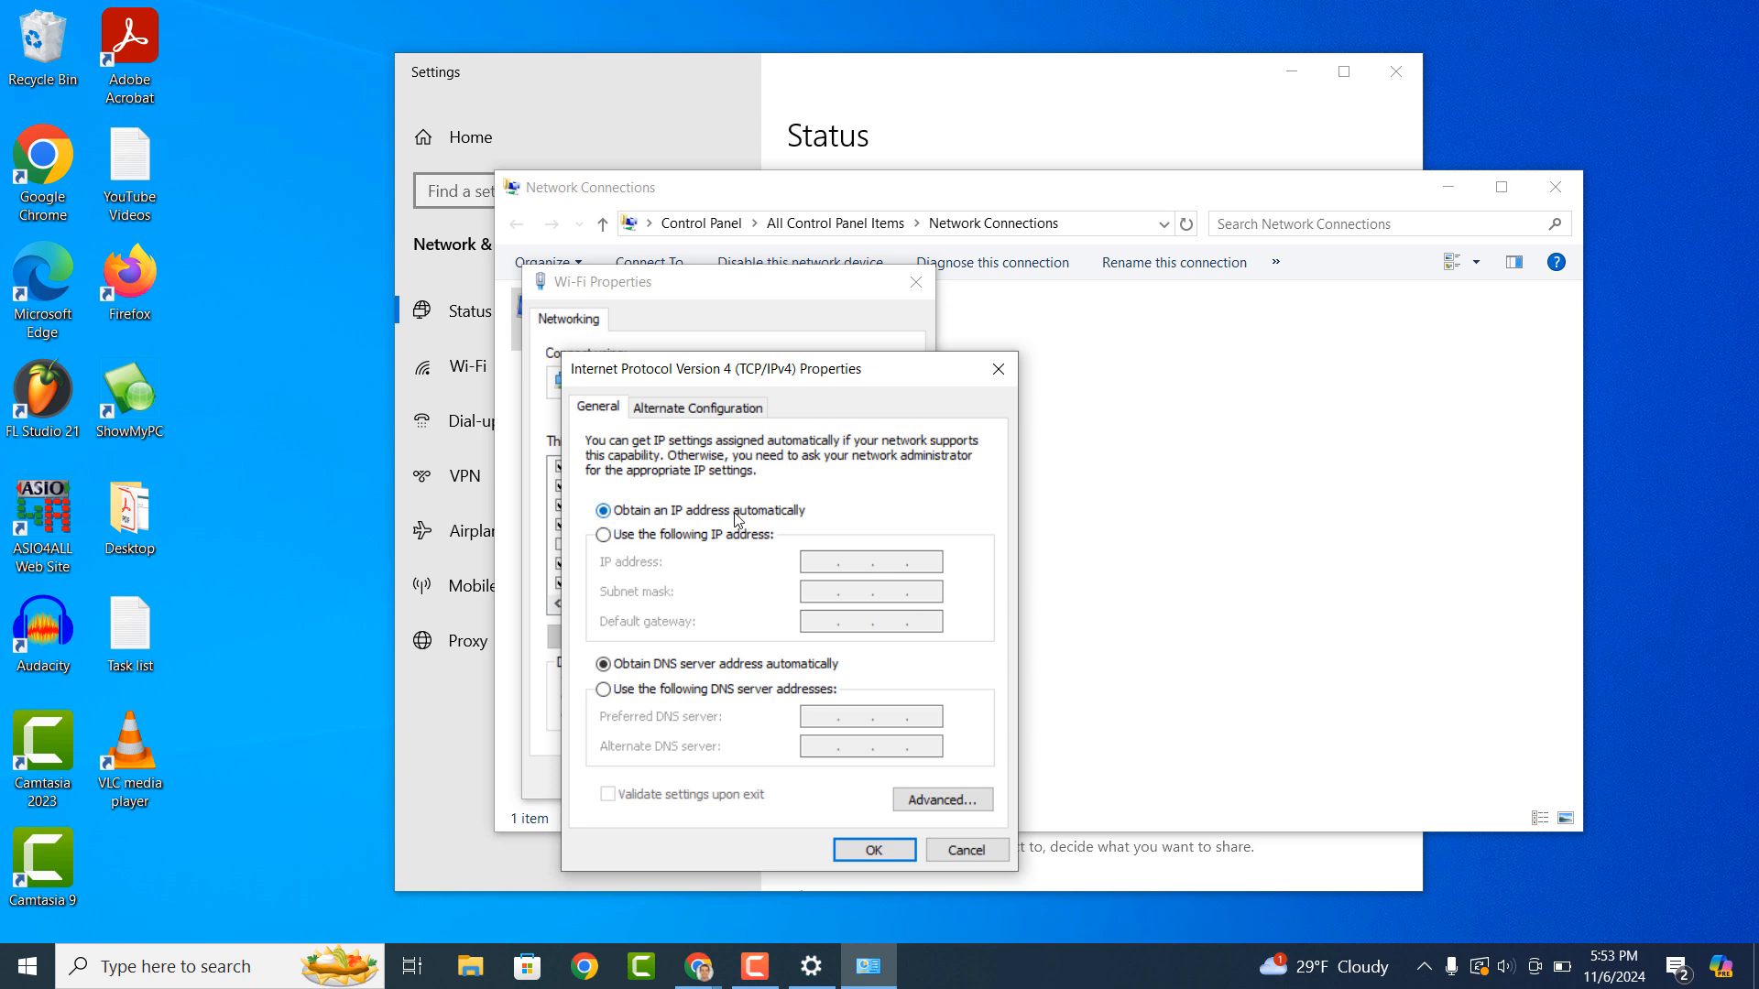
mouse_move(846, 804)
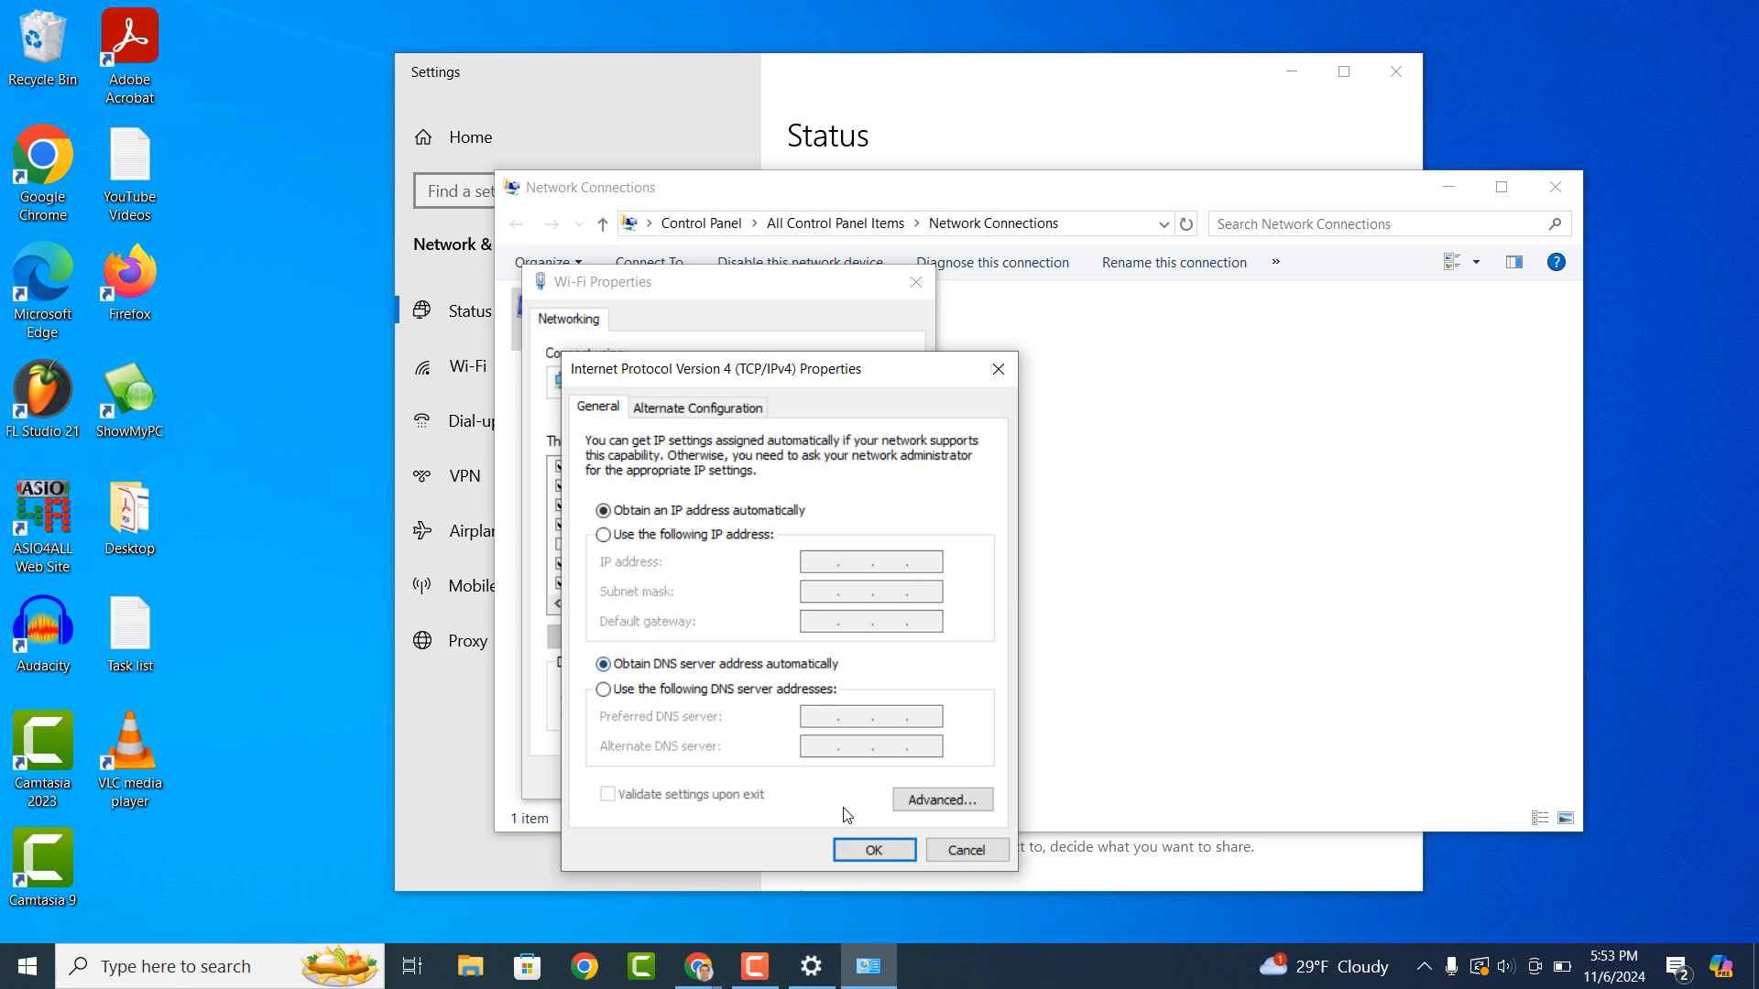
Accept automatic IP address and DNS server settings with OK.
left_click(874, 849)
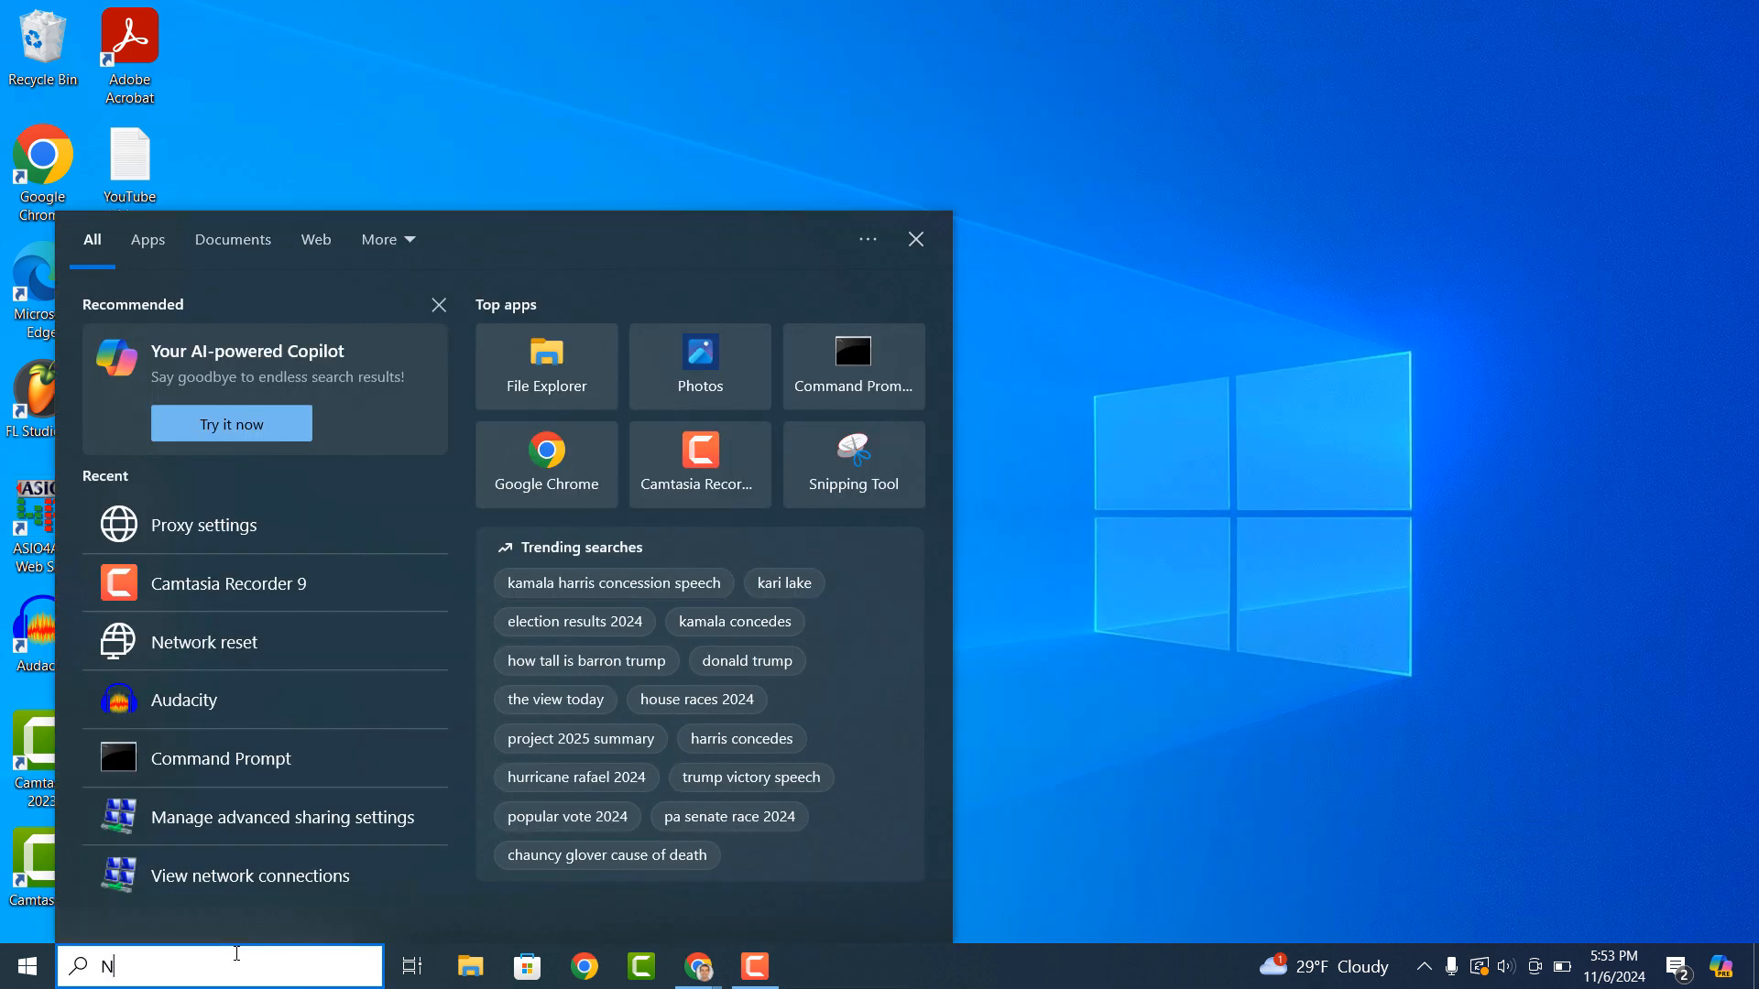
Search 'Network reset' and open the Network reset settings page.
type("Network reset")
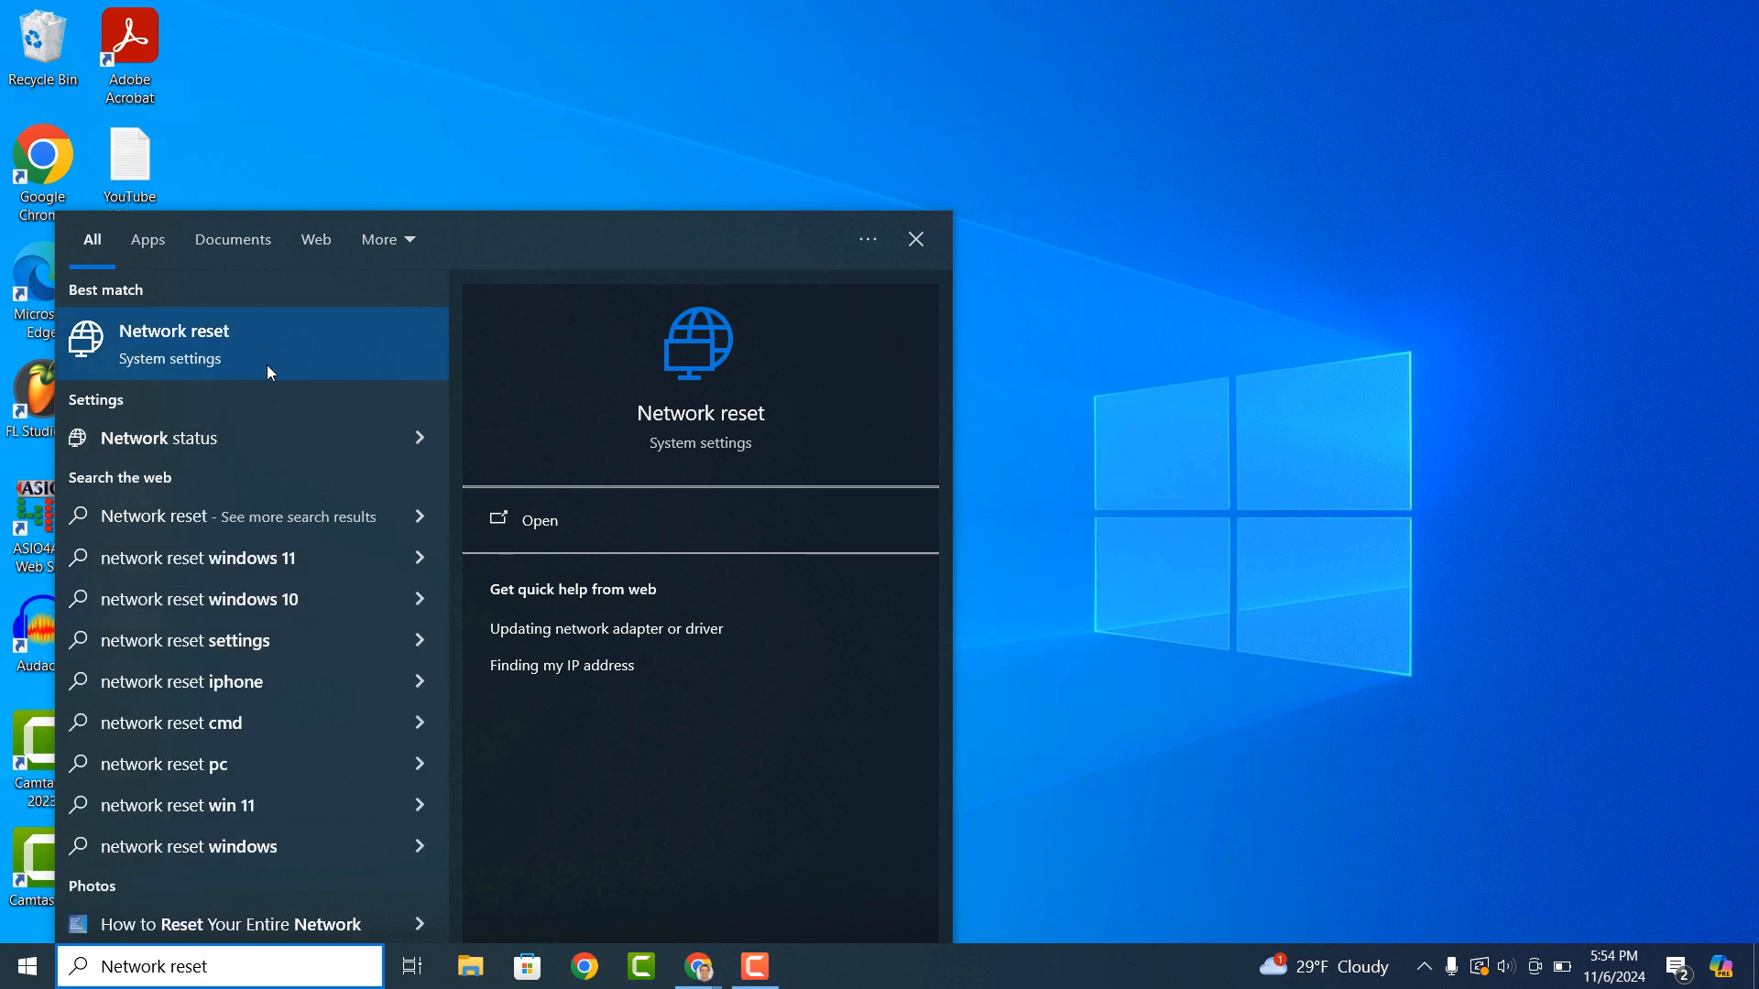
left_click(538, 519)
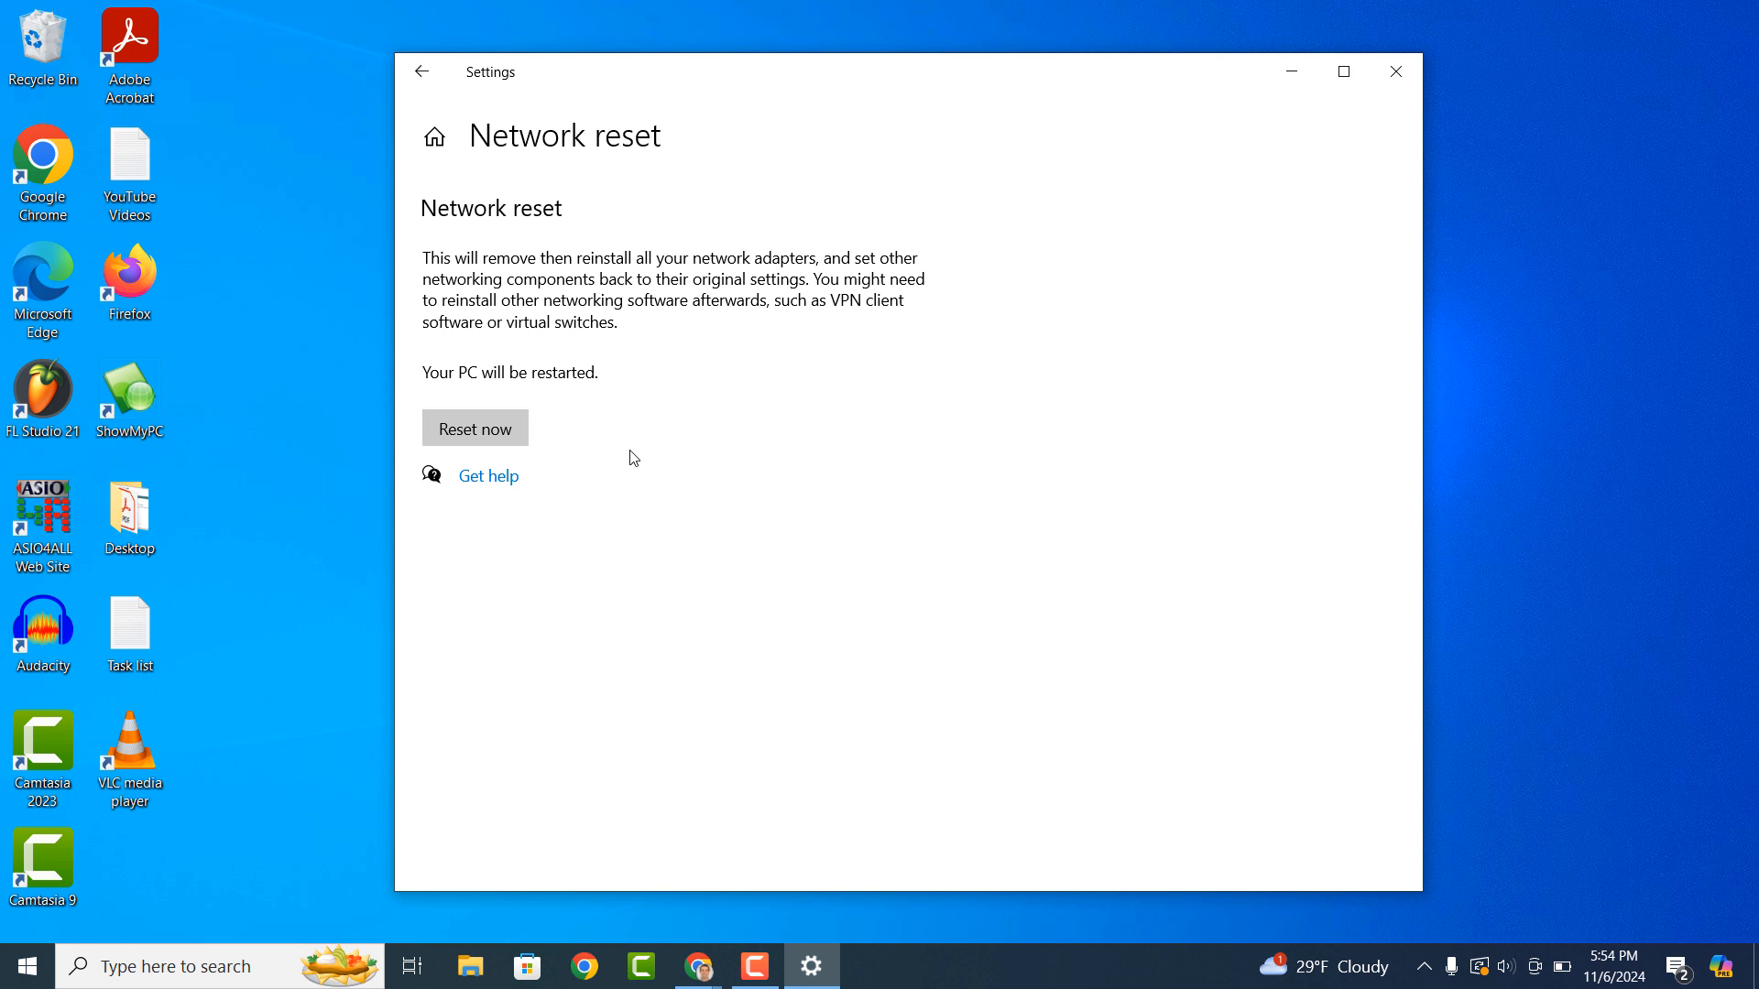
mouse_move(507, 429)
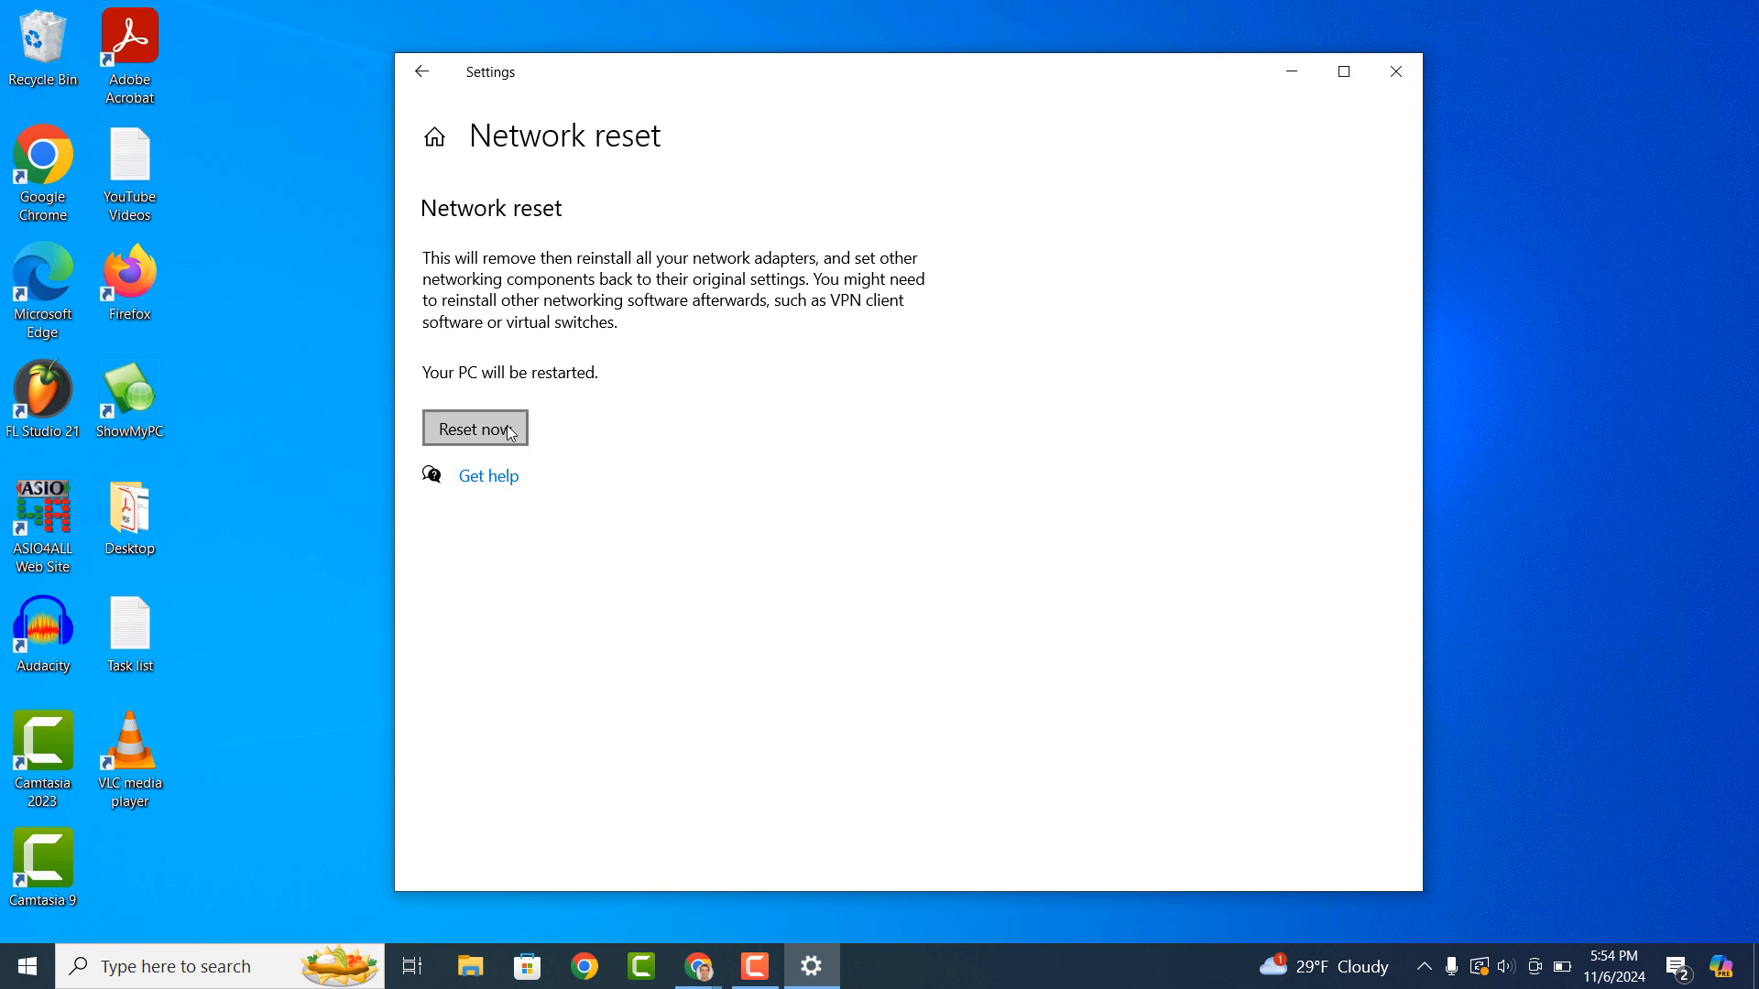
mouse_move(583, 450)
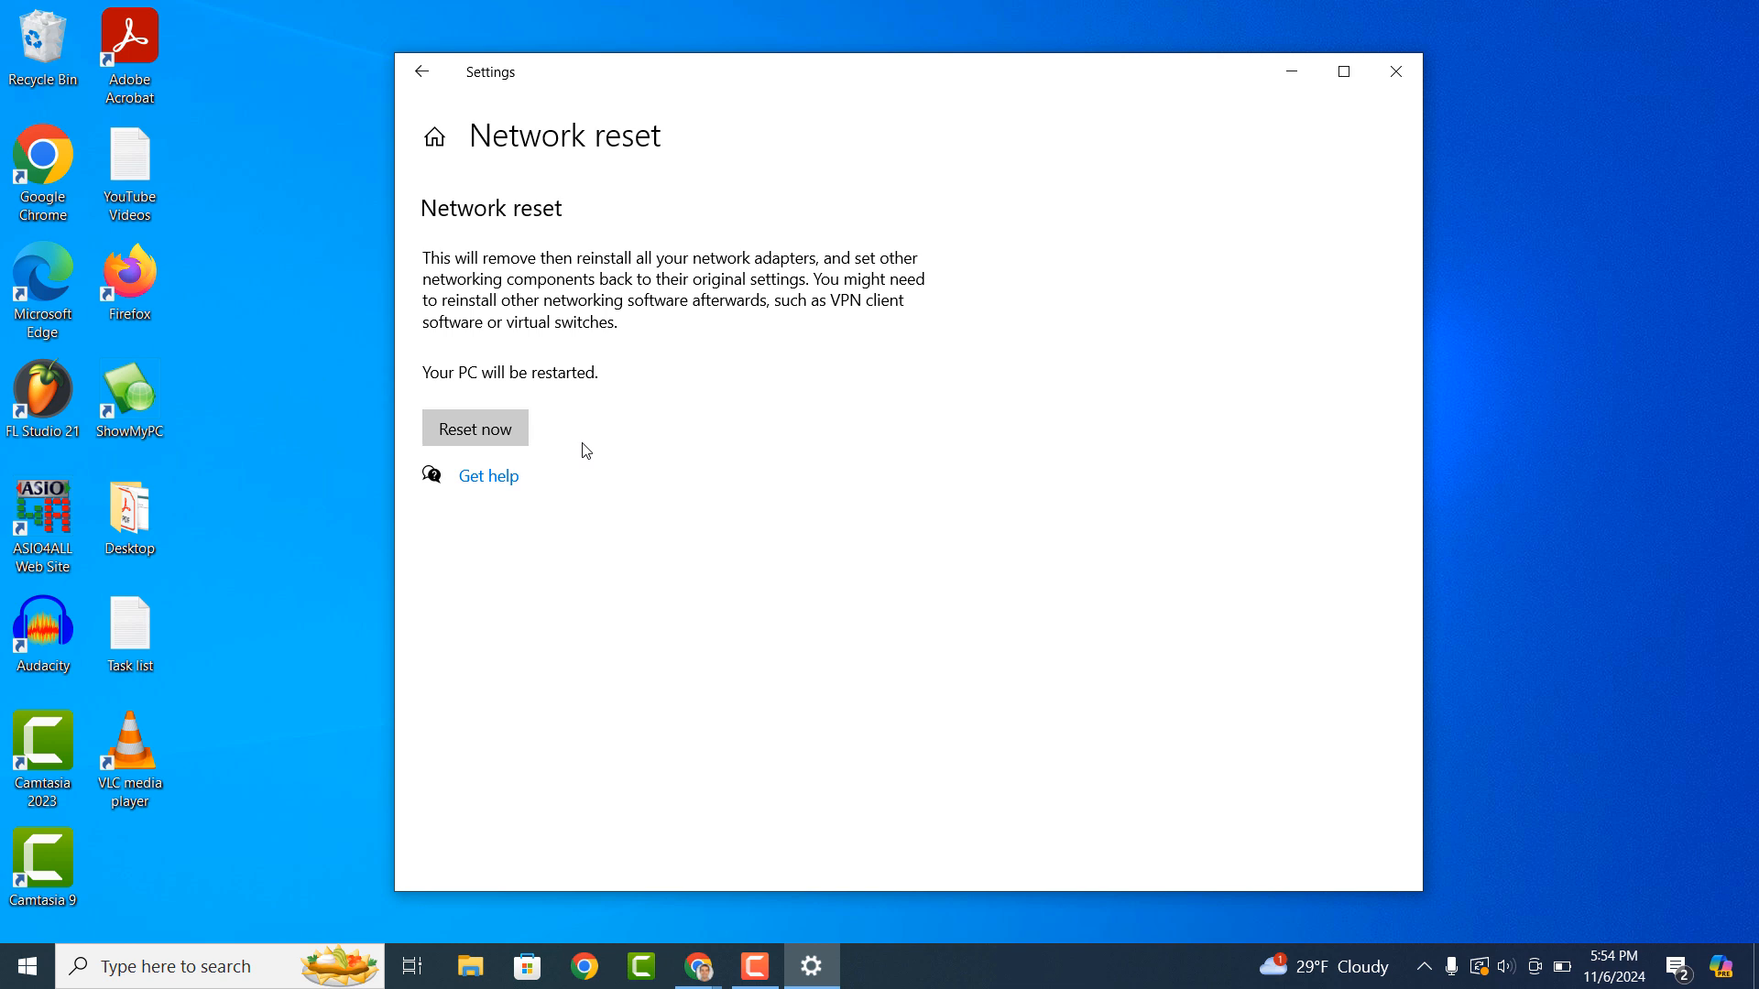
mouse_move(1395, 71)
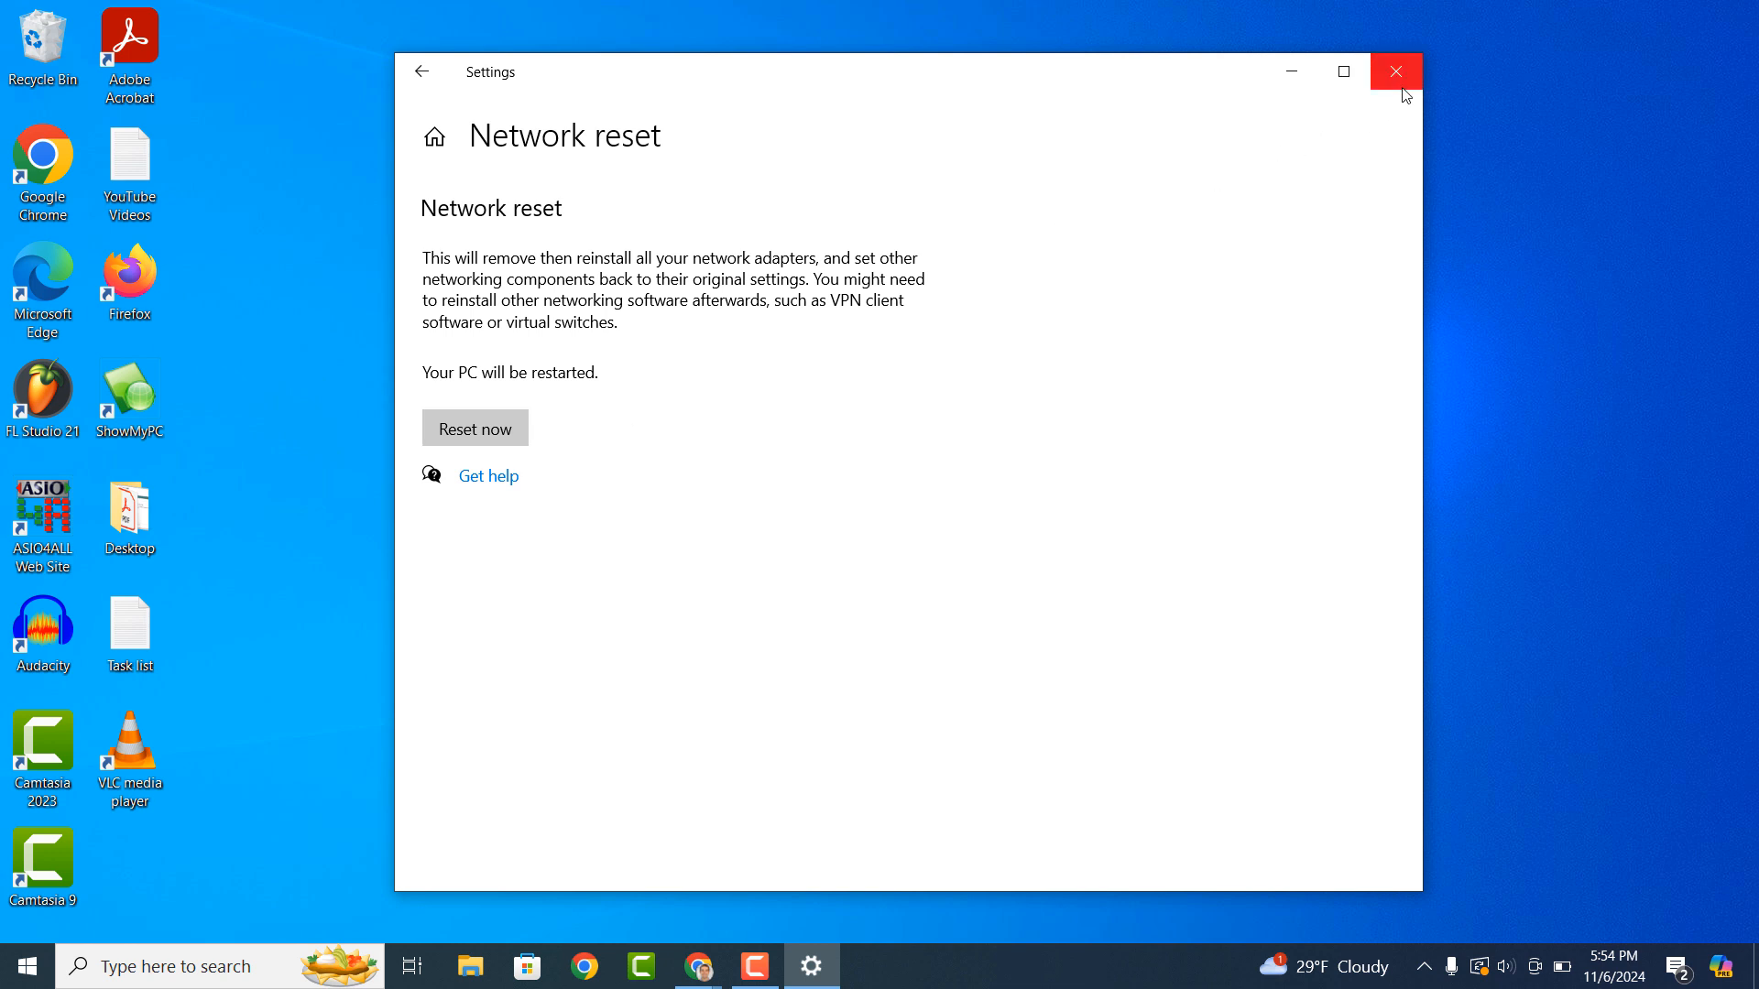